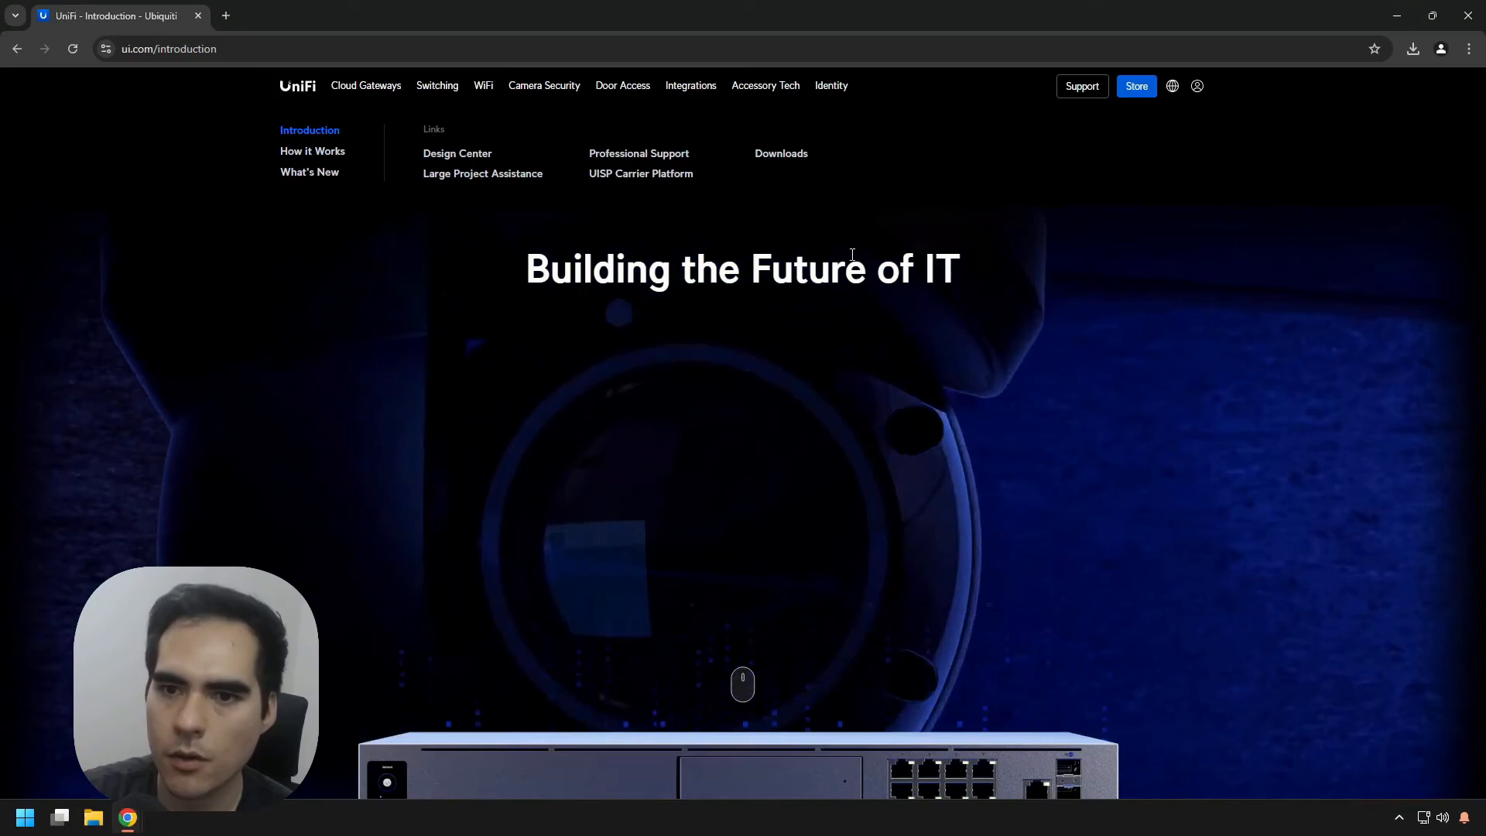
Open Downloads from the site's Introduction menu to reach ui.com/download
left_click(780, 153)
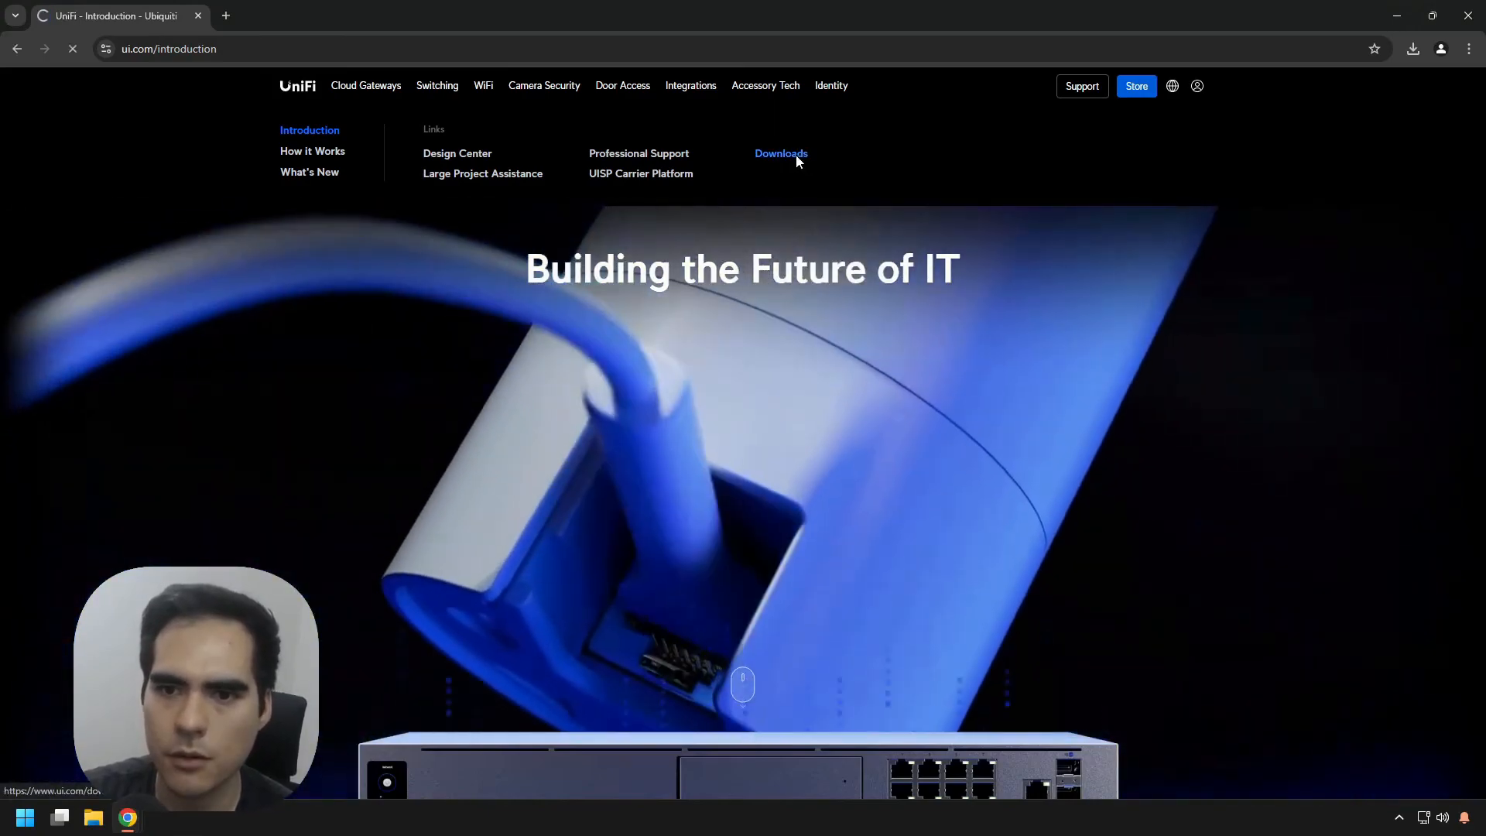
left_click(780, 152)
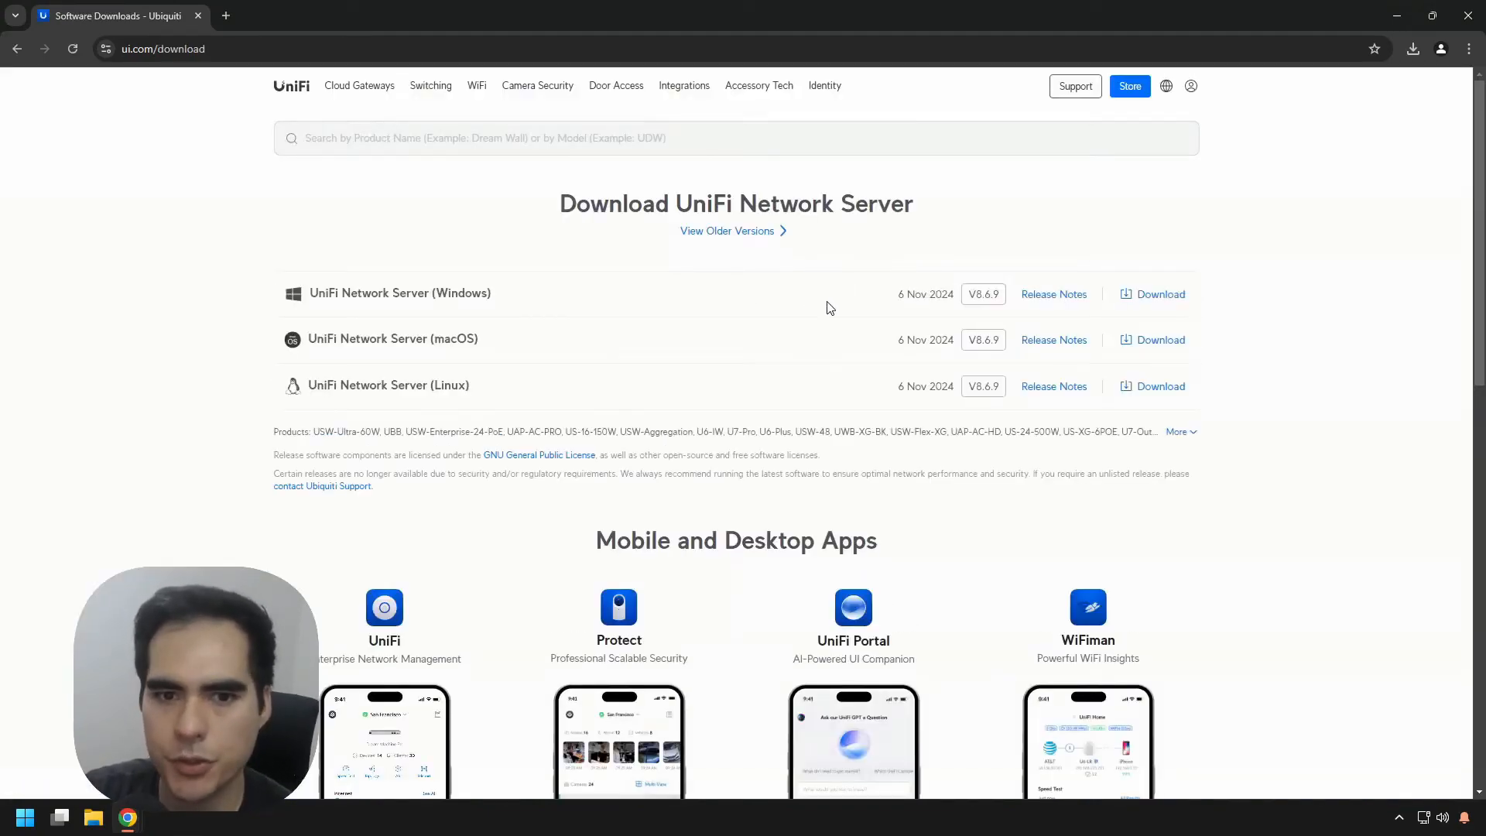
mouse_move(794, 199)
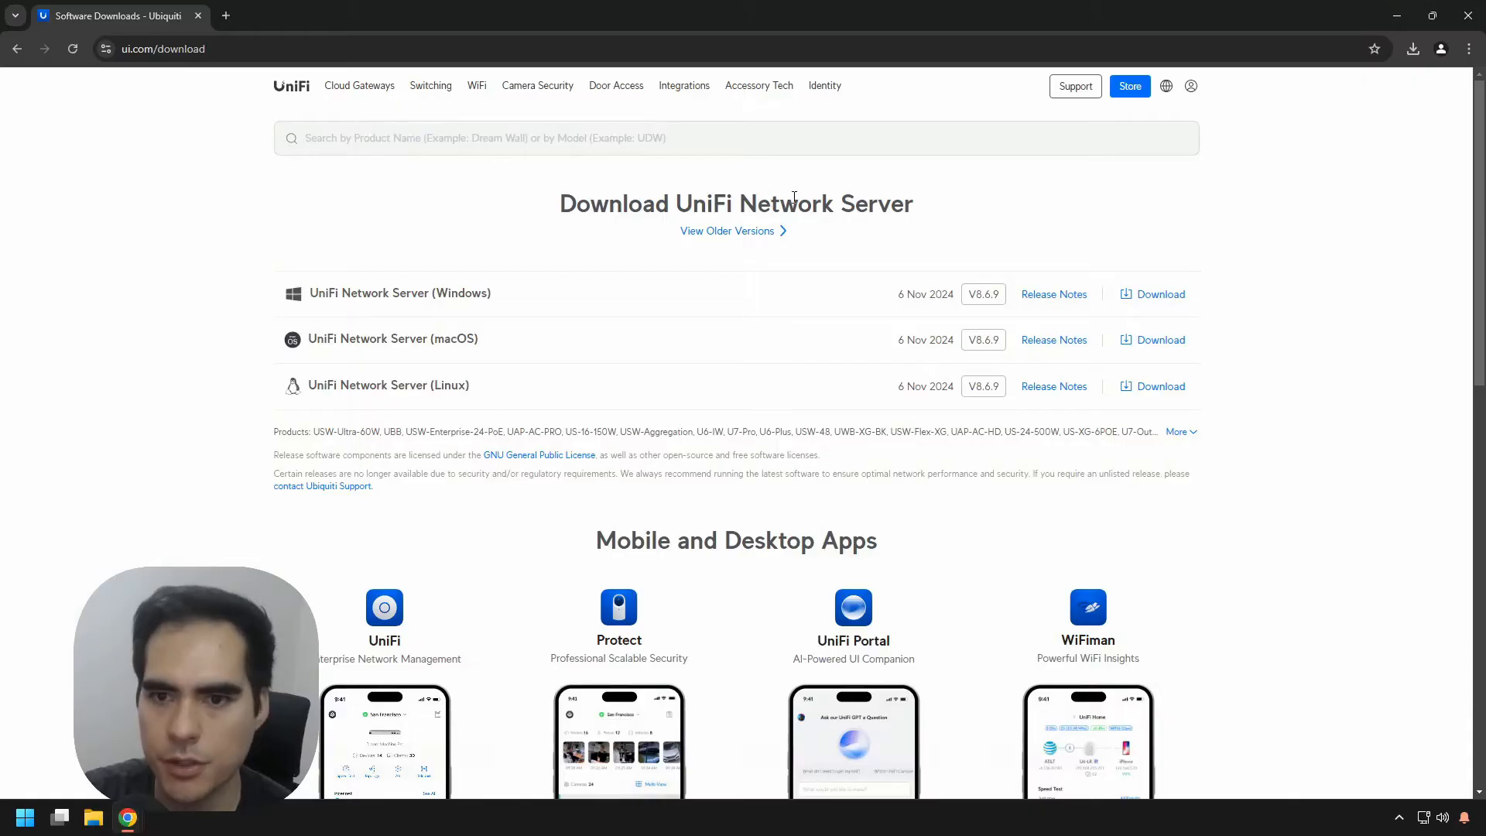
mouse_move(474, 320)
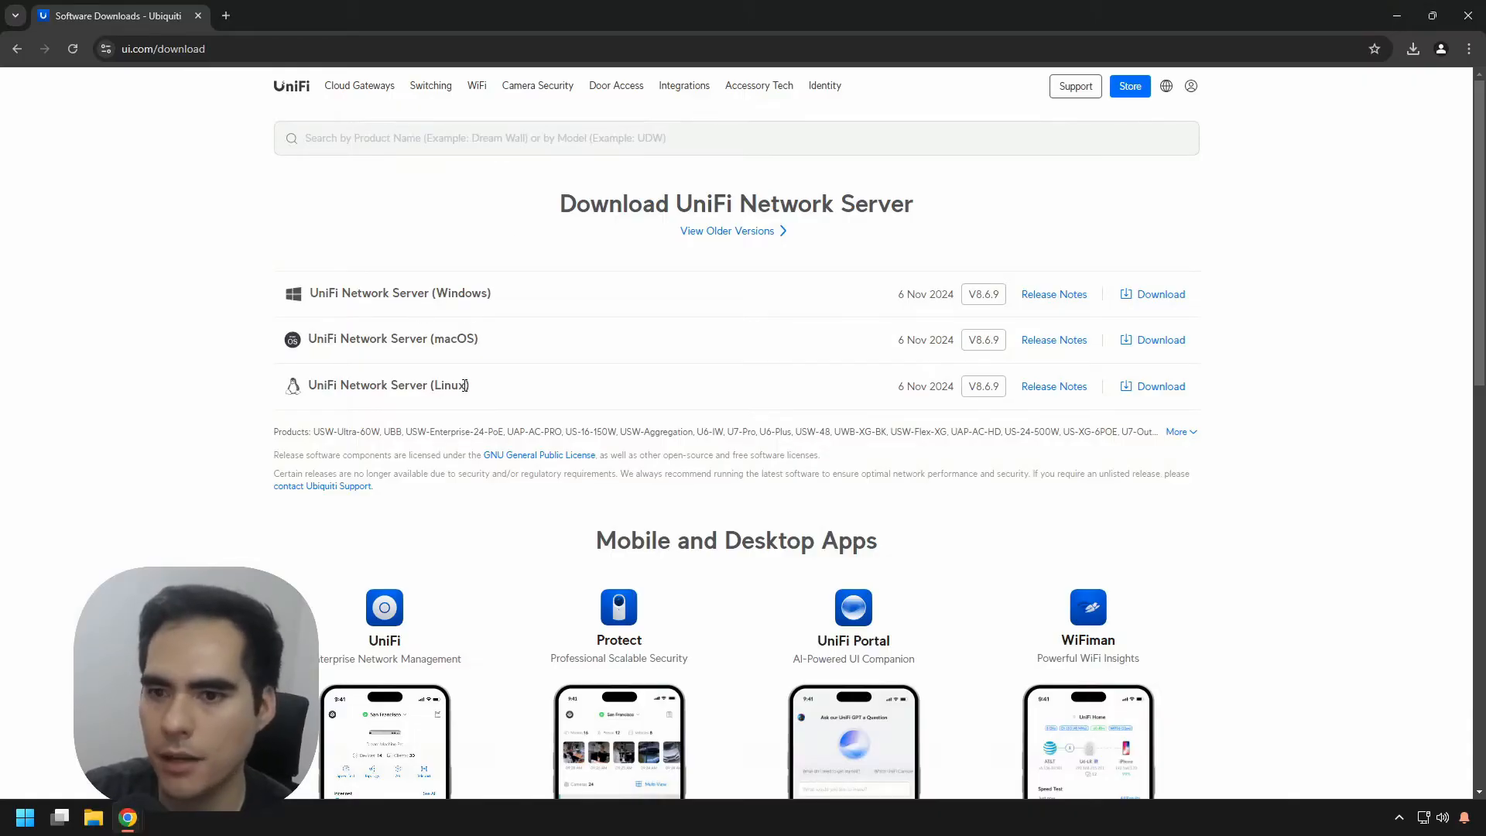
mouse_move(934, 419)
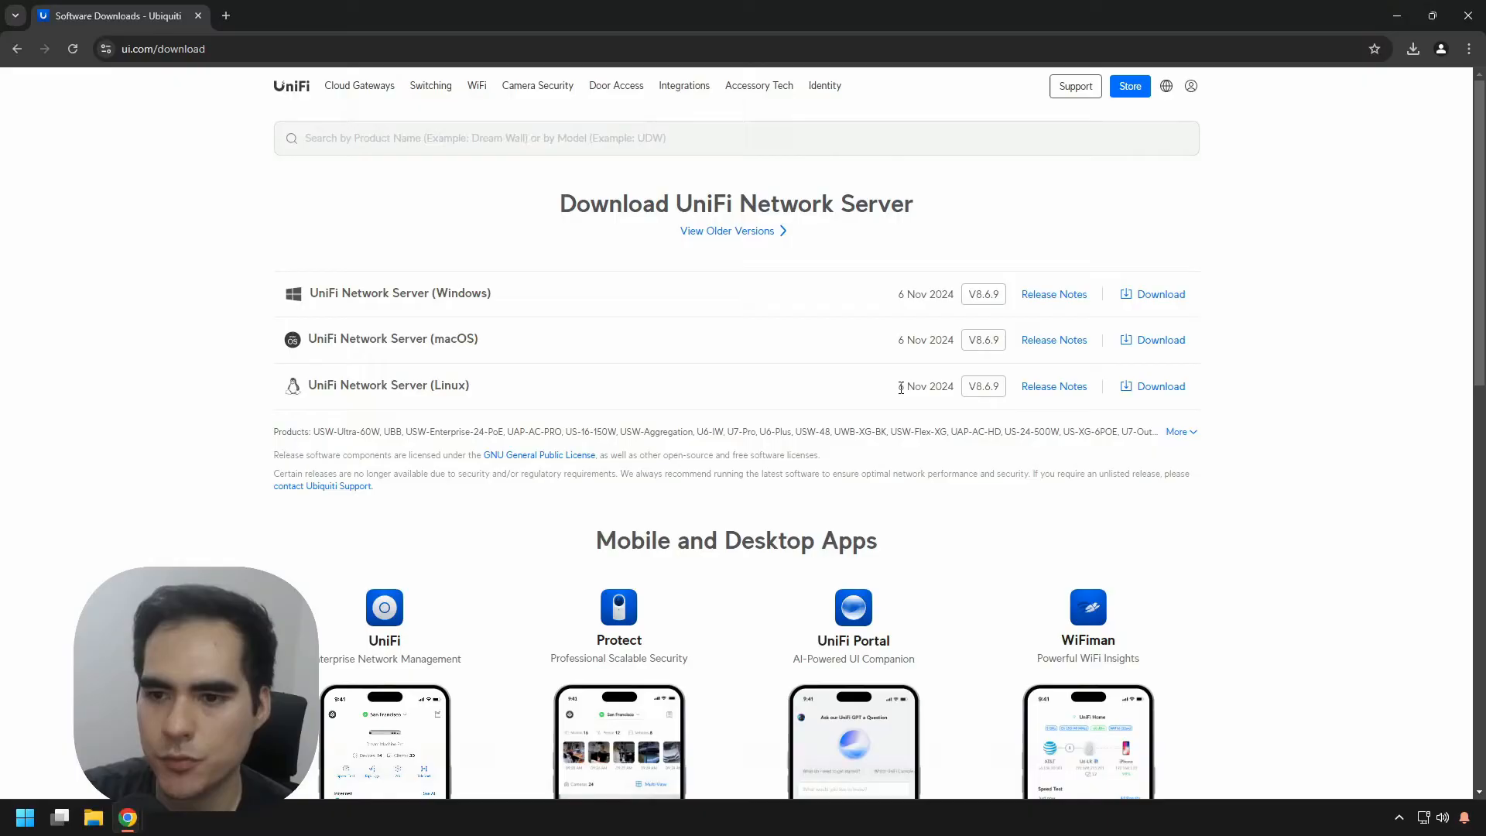
mouse_move(725, 237)
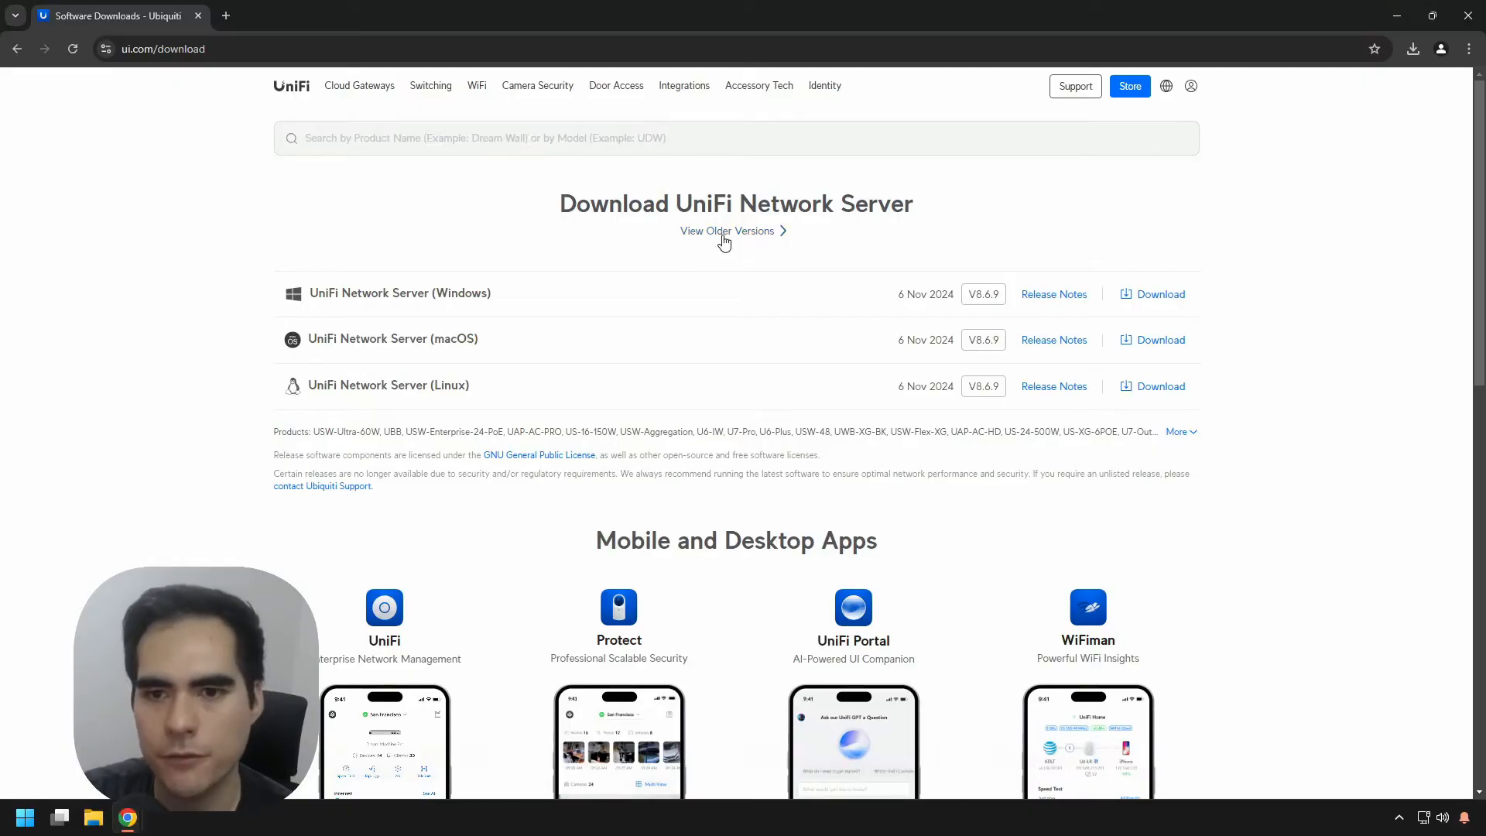
mouse_move(728, 317)
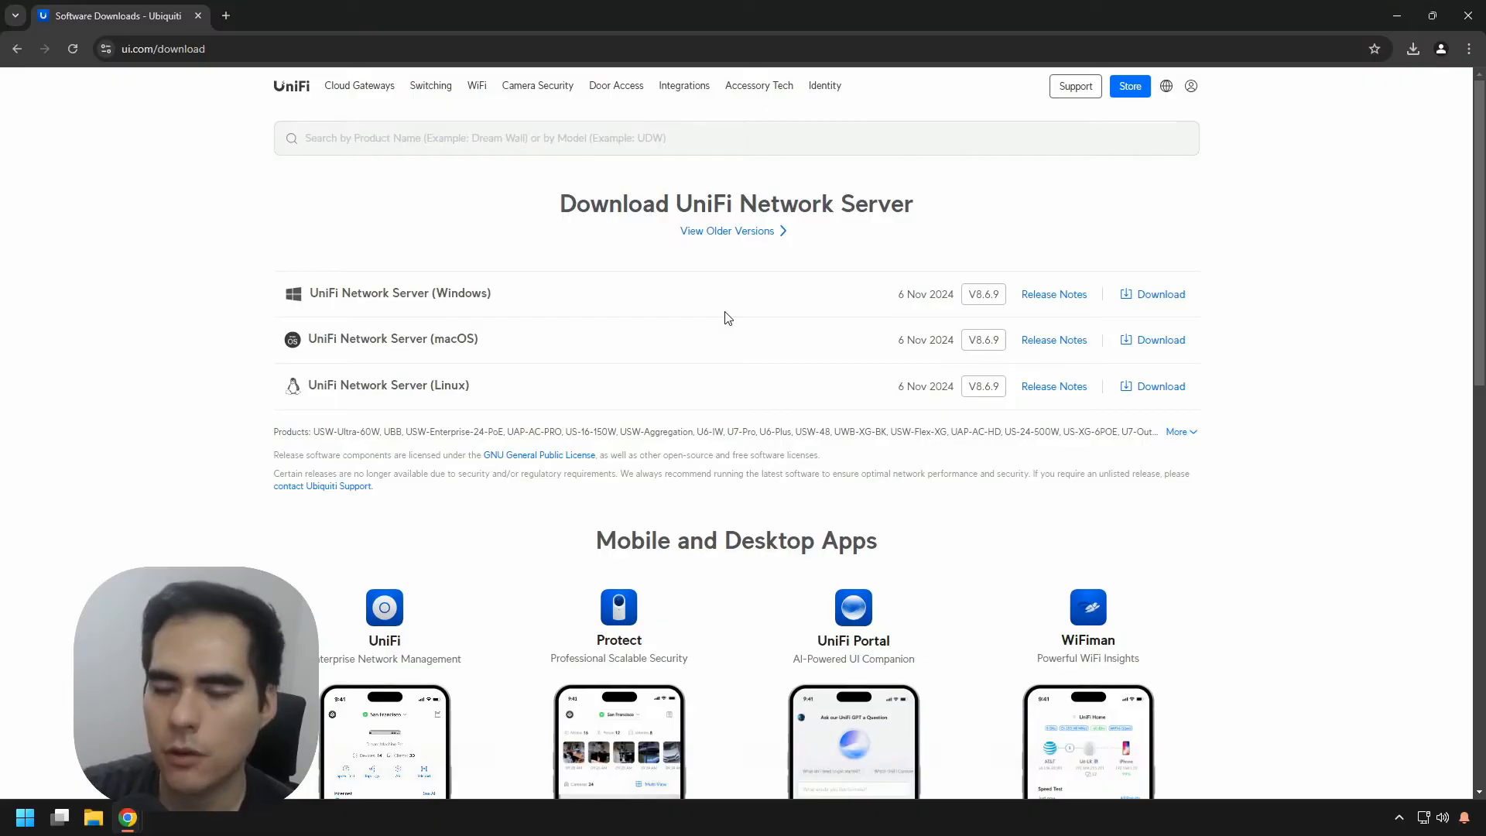
Download the Windows UniFi Network Server installer and run UniFi-installer.exe from Chrome
left_click(1159, 294)
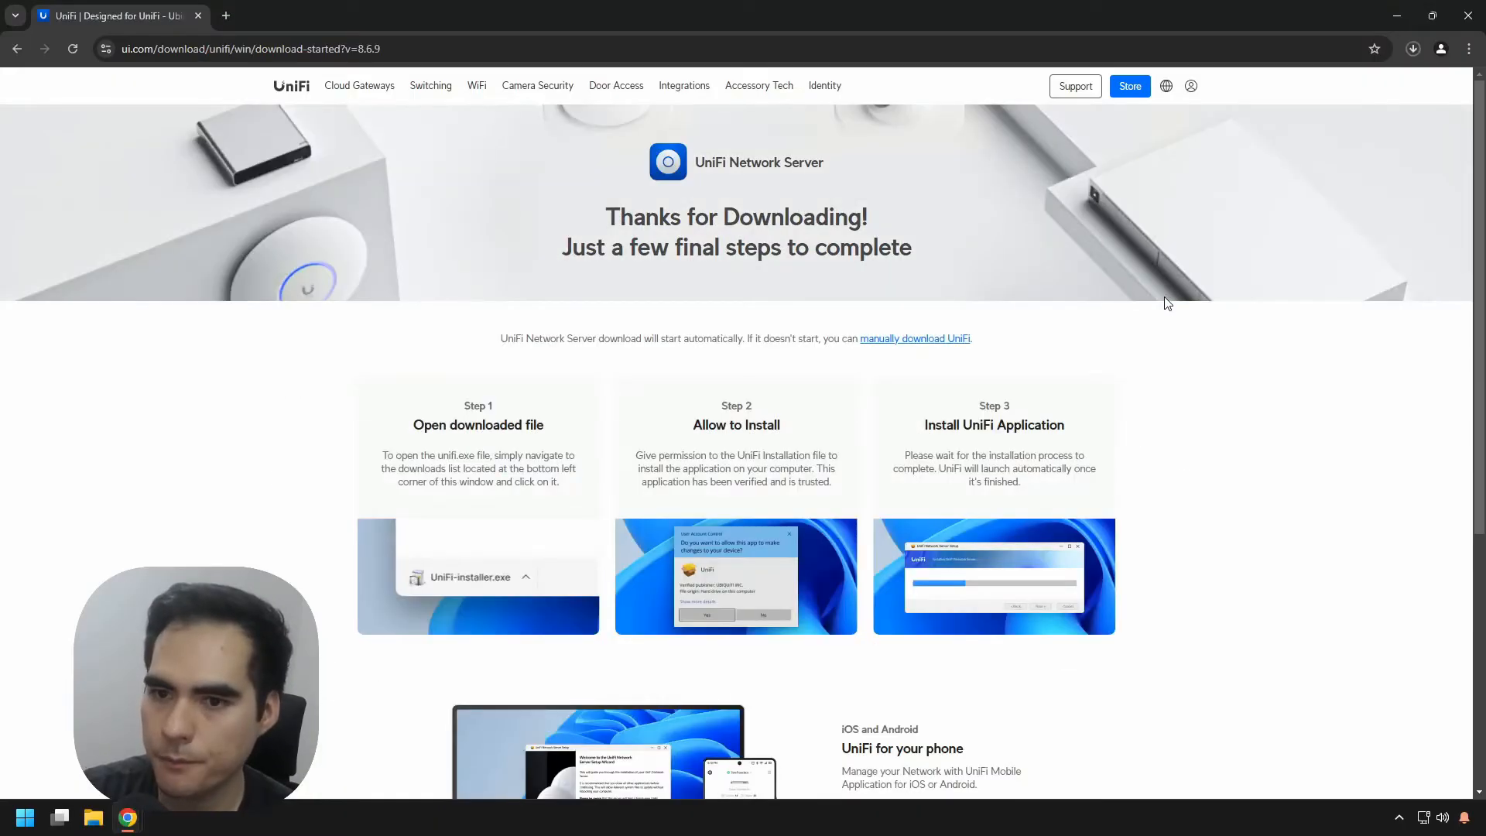
scroll("down", 3)
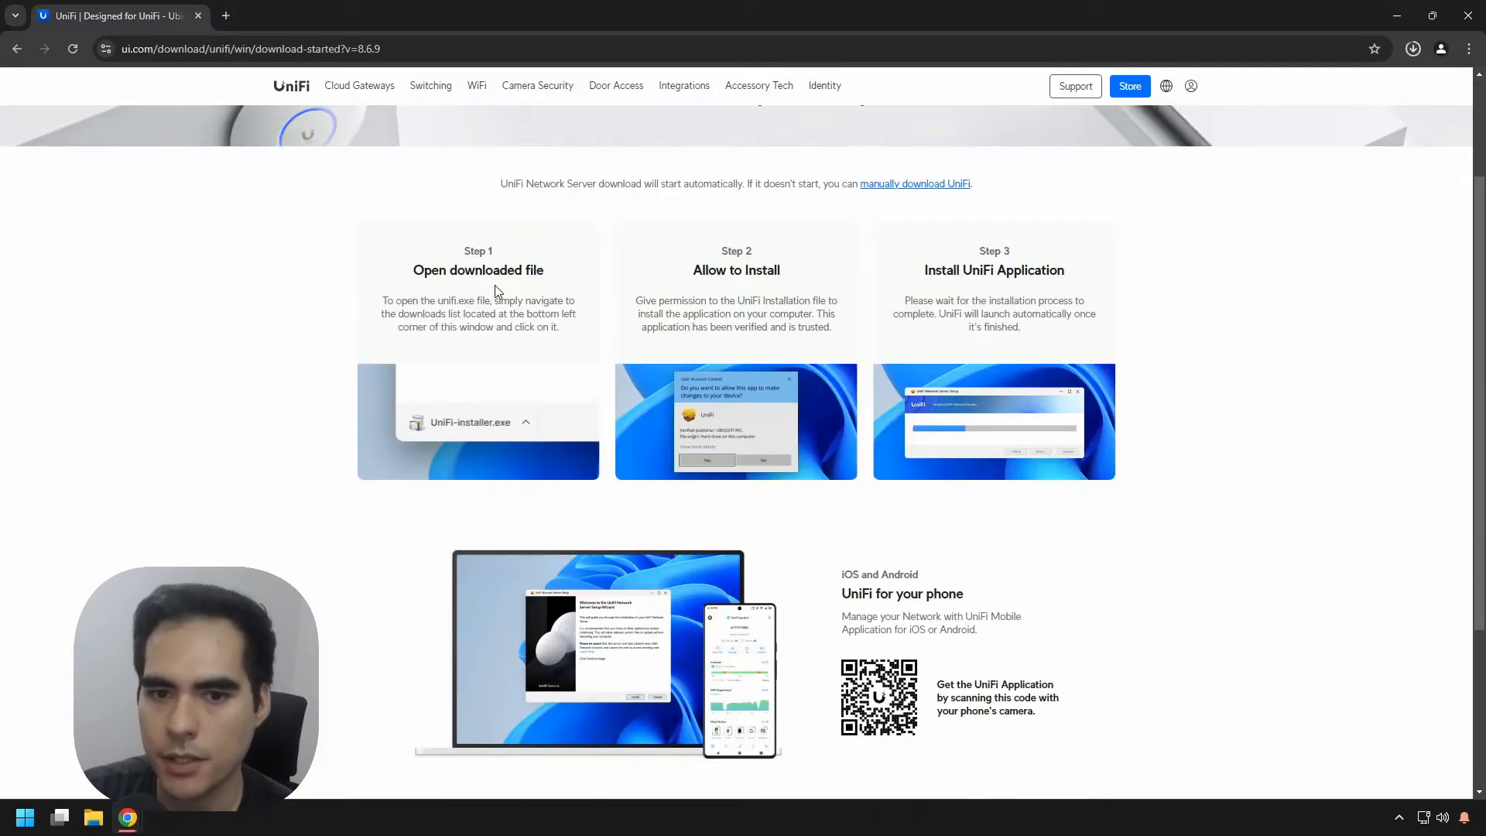
left_click(1411, 48)
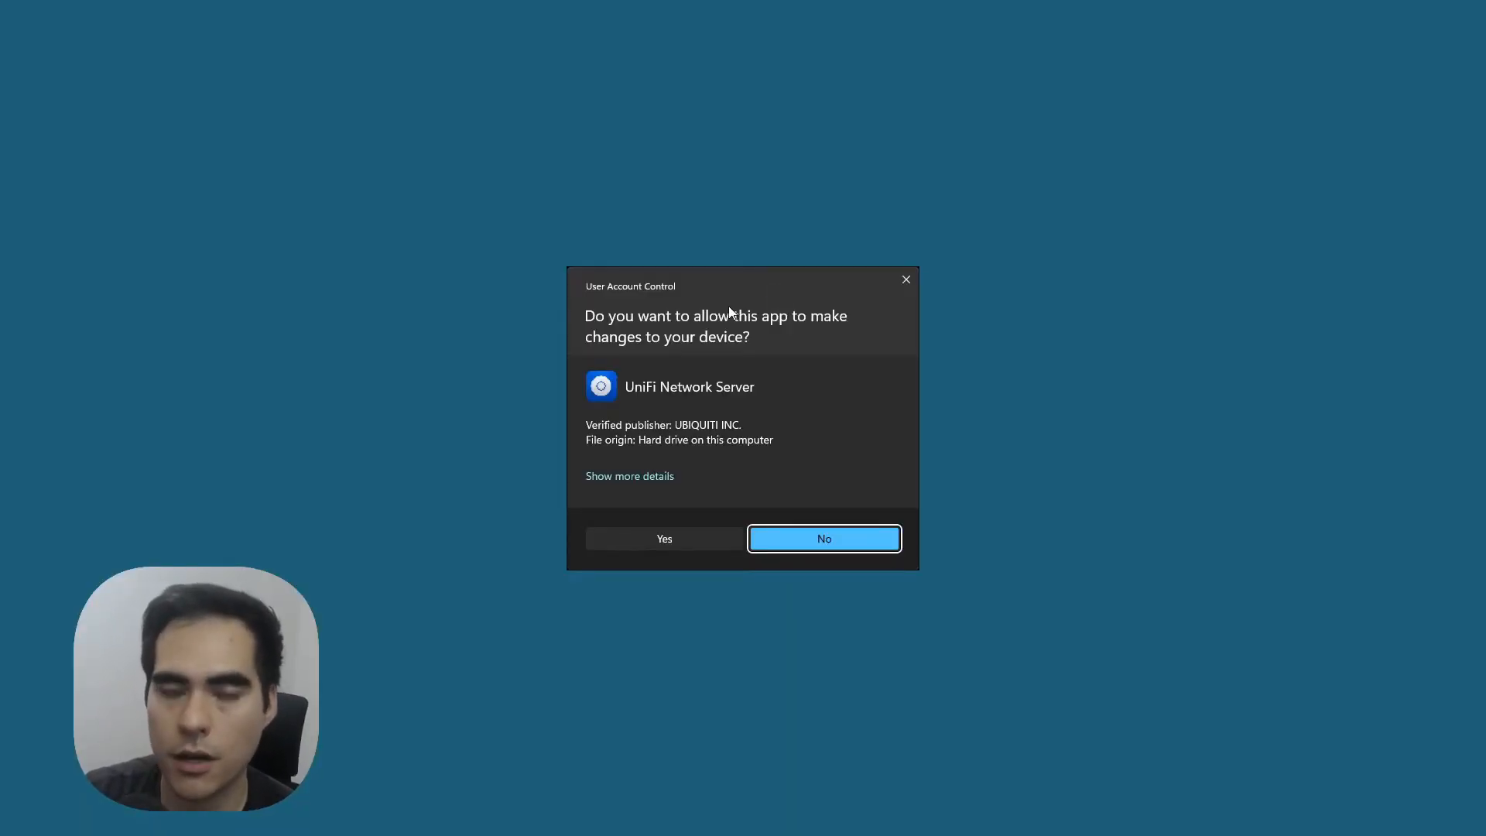
mouse_move(663, 553)
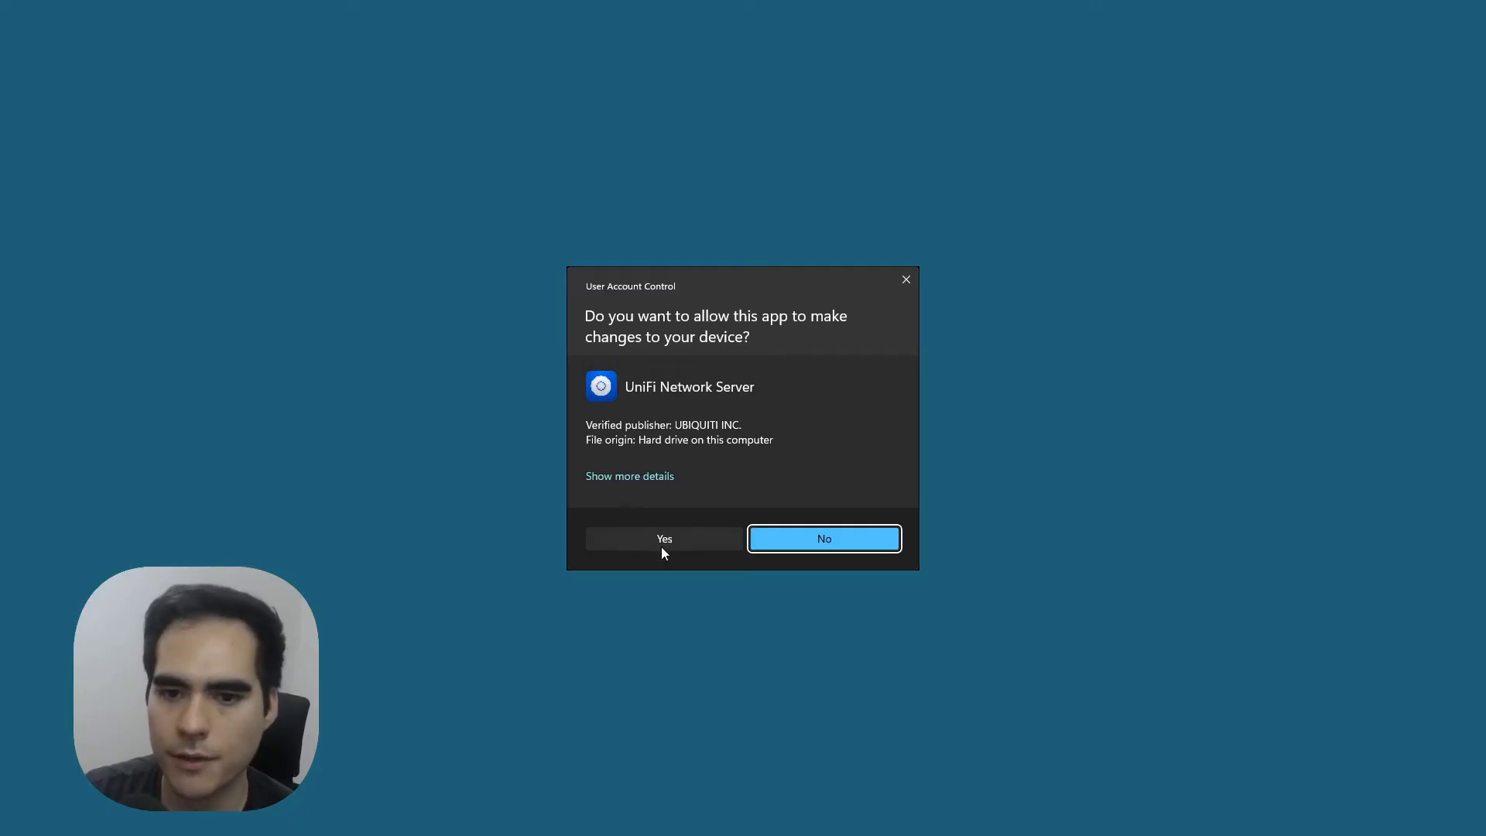
Approve User Account Control and install UniFi Network Server via the Setup Wizard
left_click(663, 539)
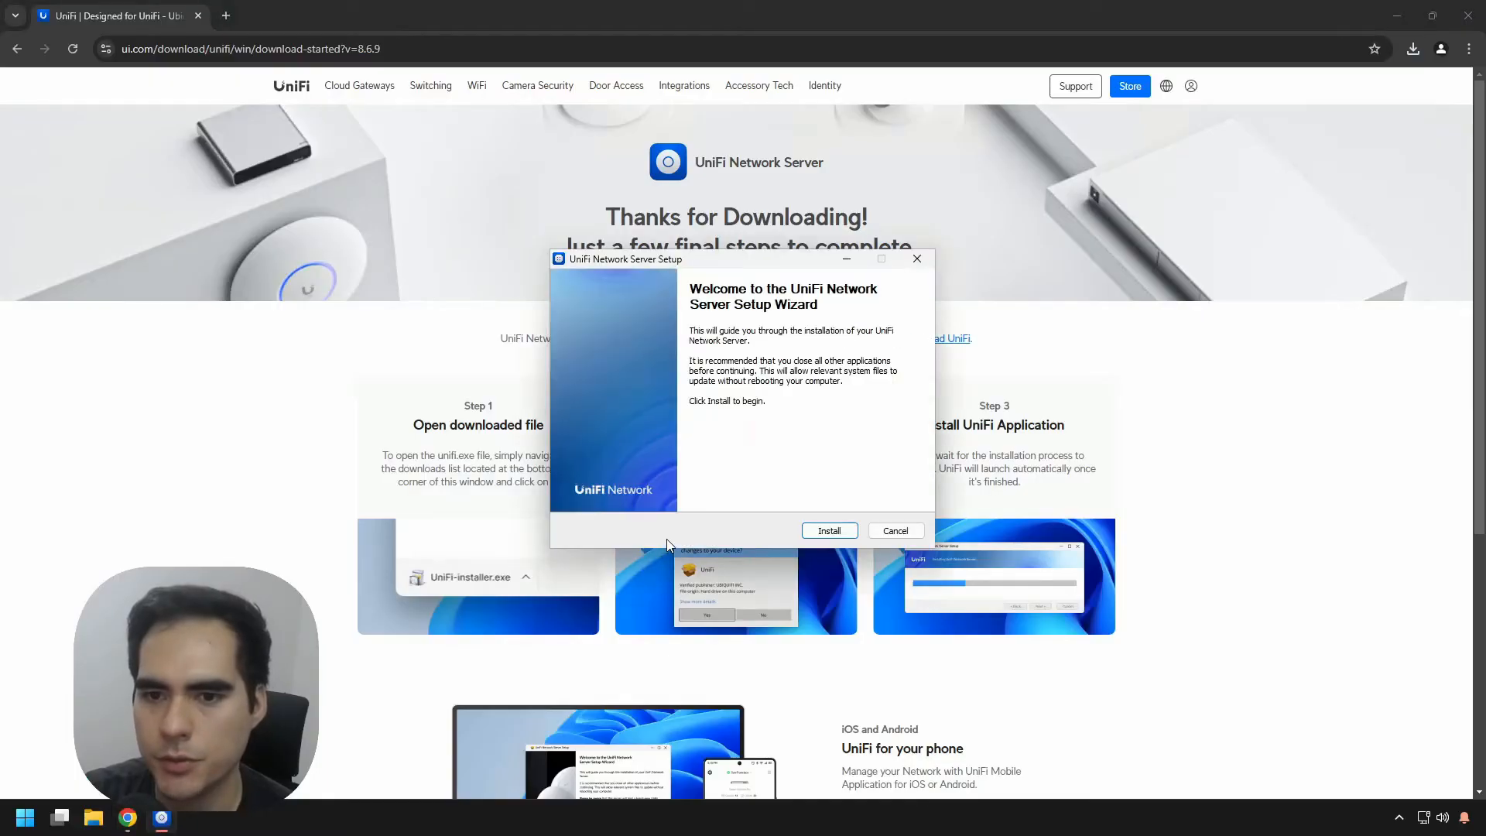
mouse_move(870, 547)
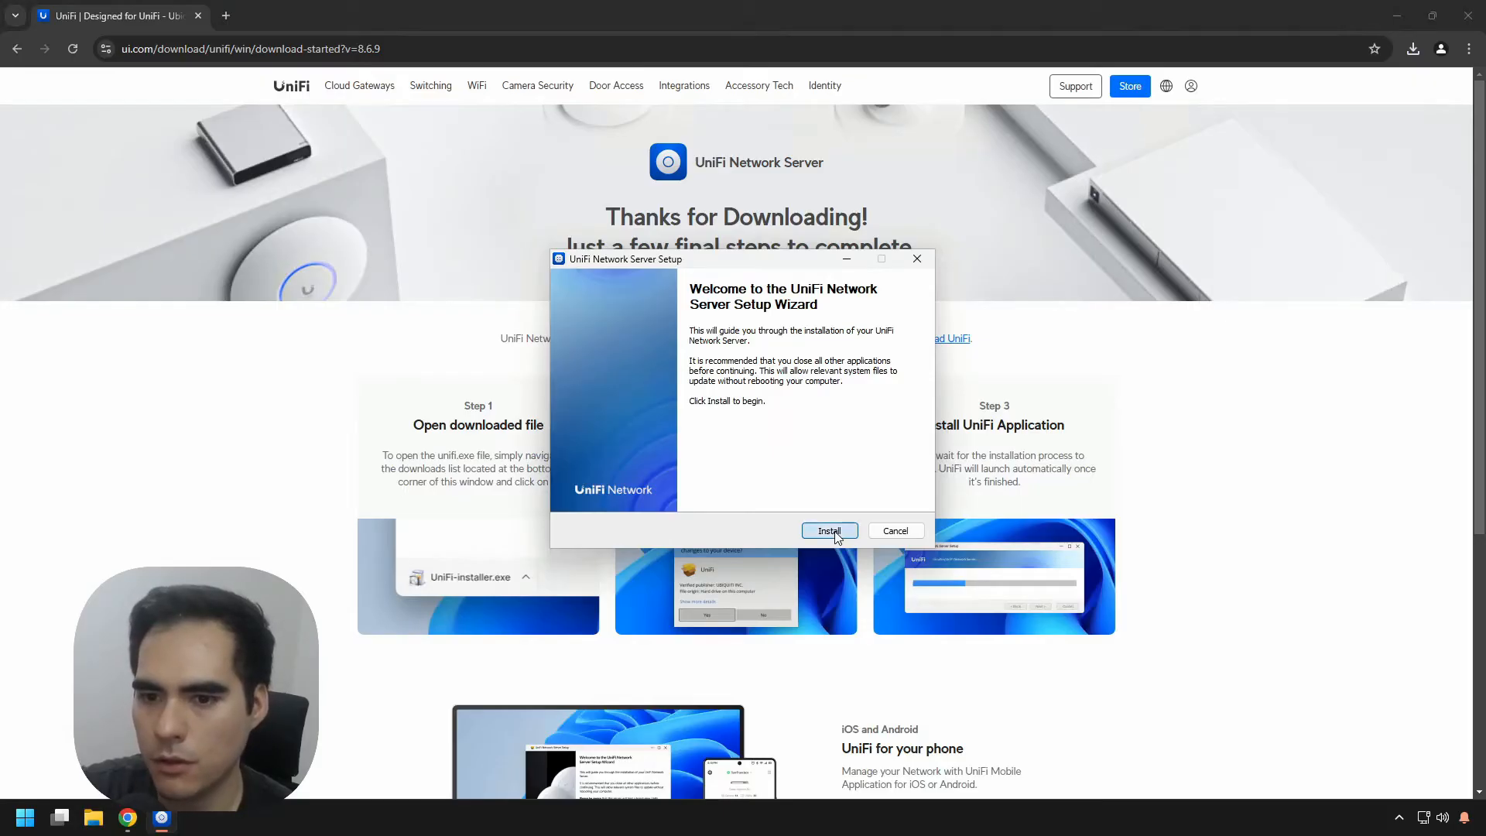
left_click(828, 530)
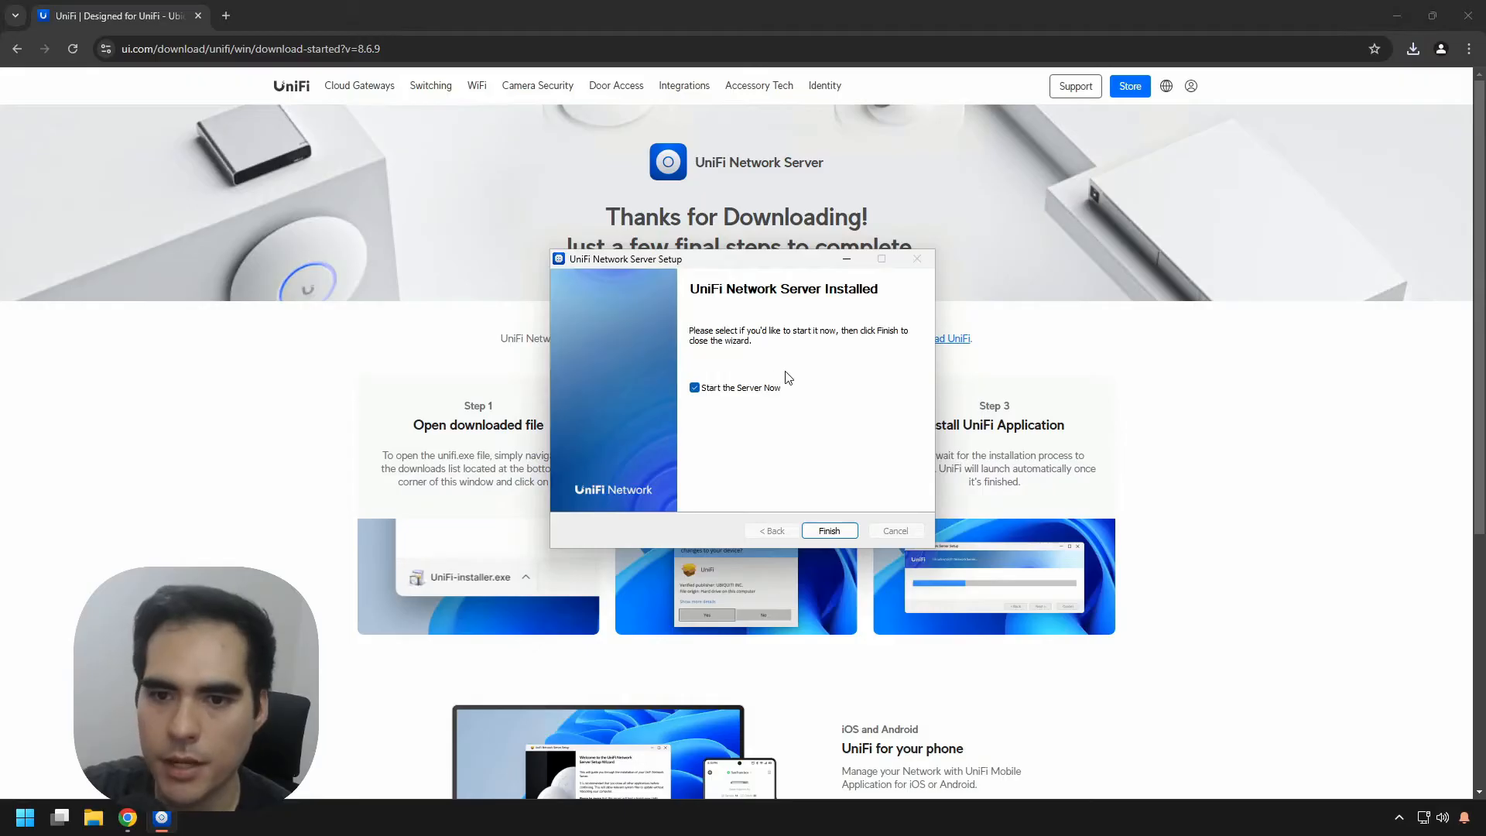
mouse_move(835, 368)
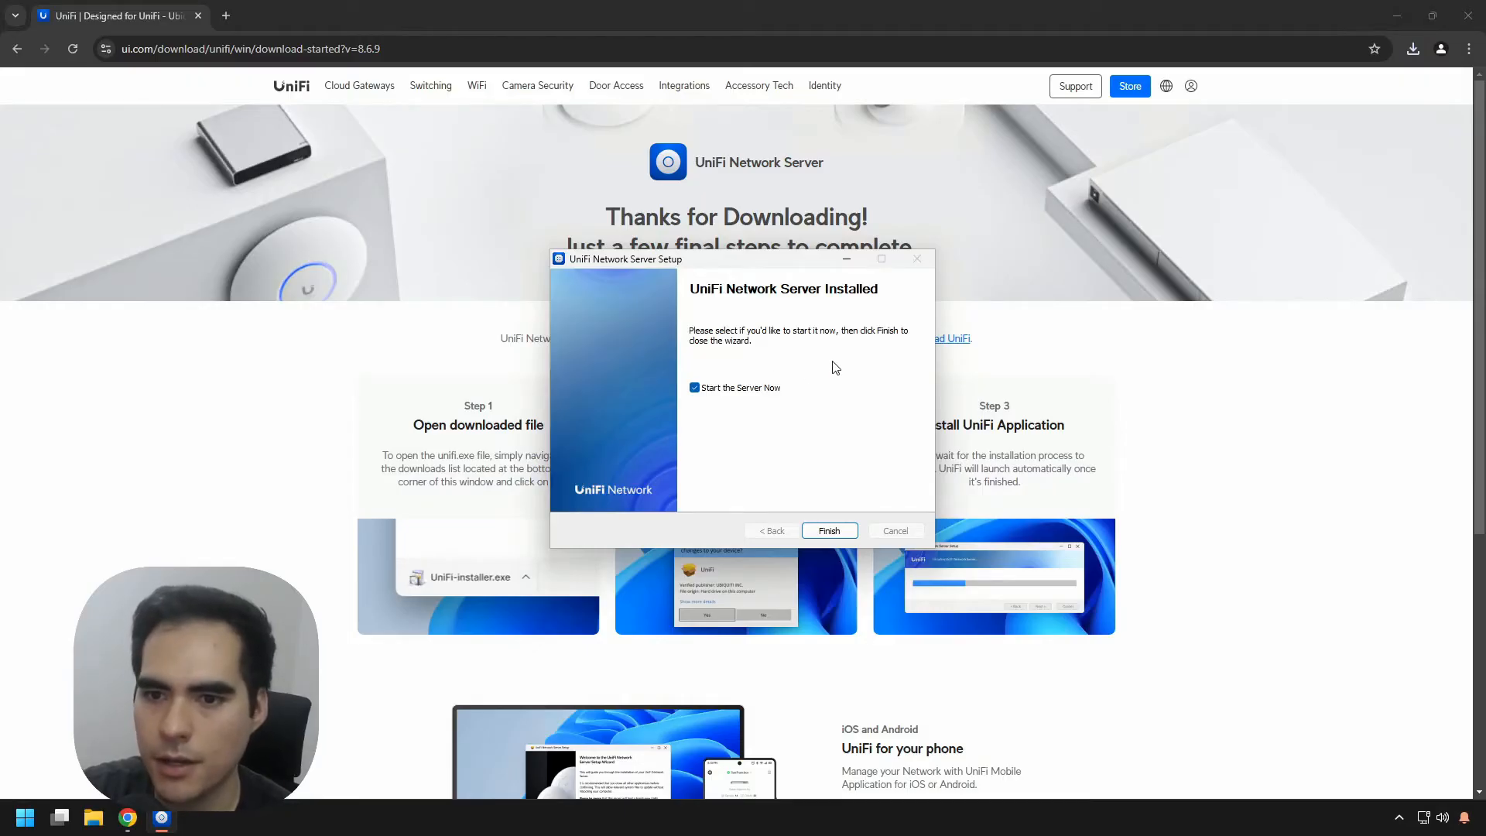
mouse_move(739, 399)
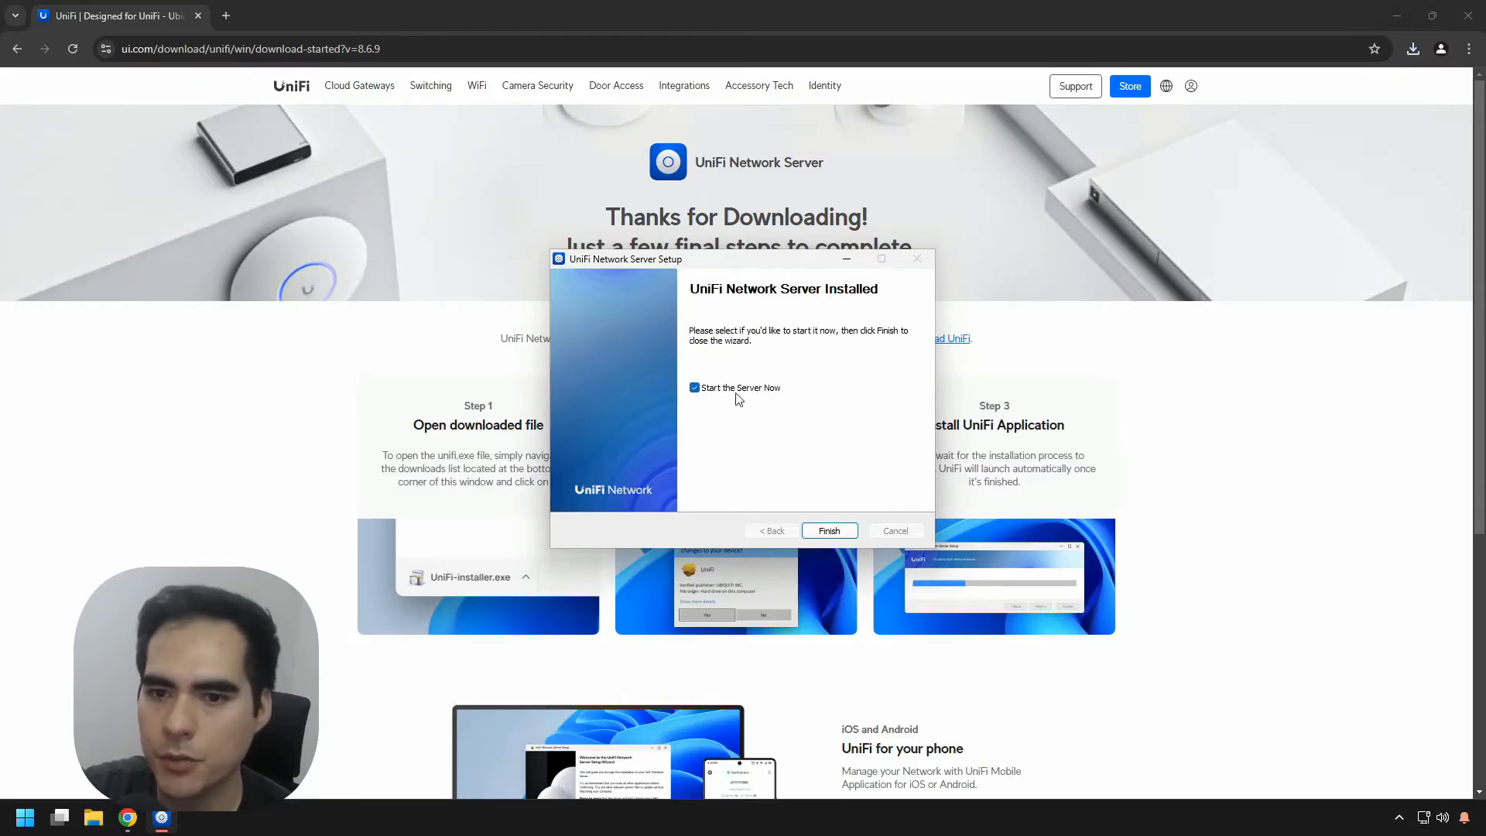
mouse_move(829, 530)
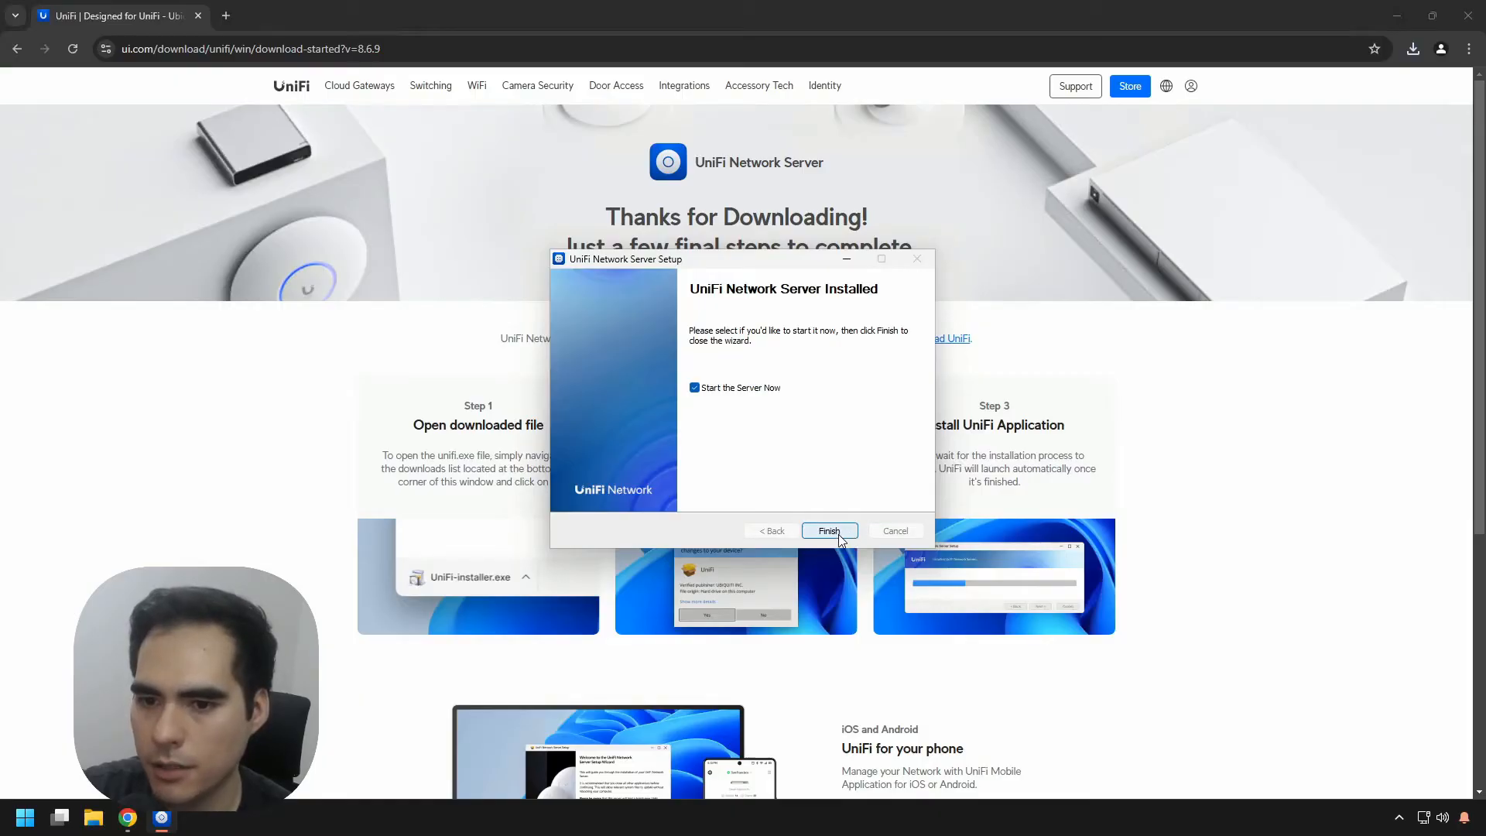
Finish the wizard with Start the Server Now checked to launch the server
left_click(828, 531)
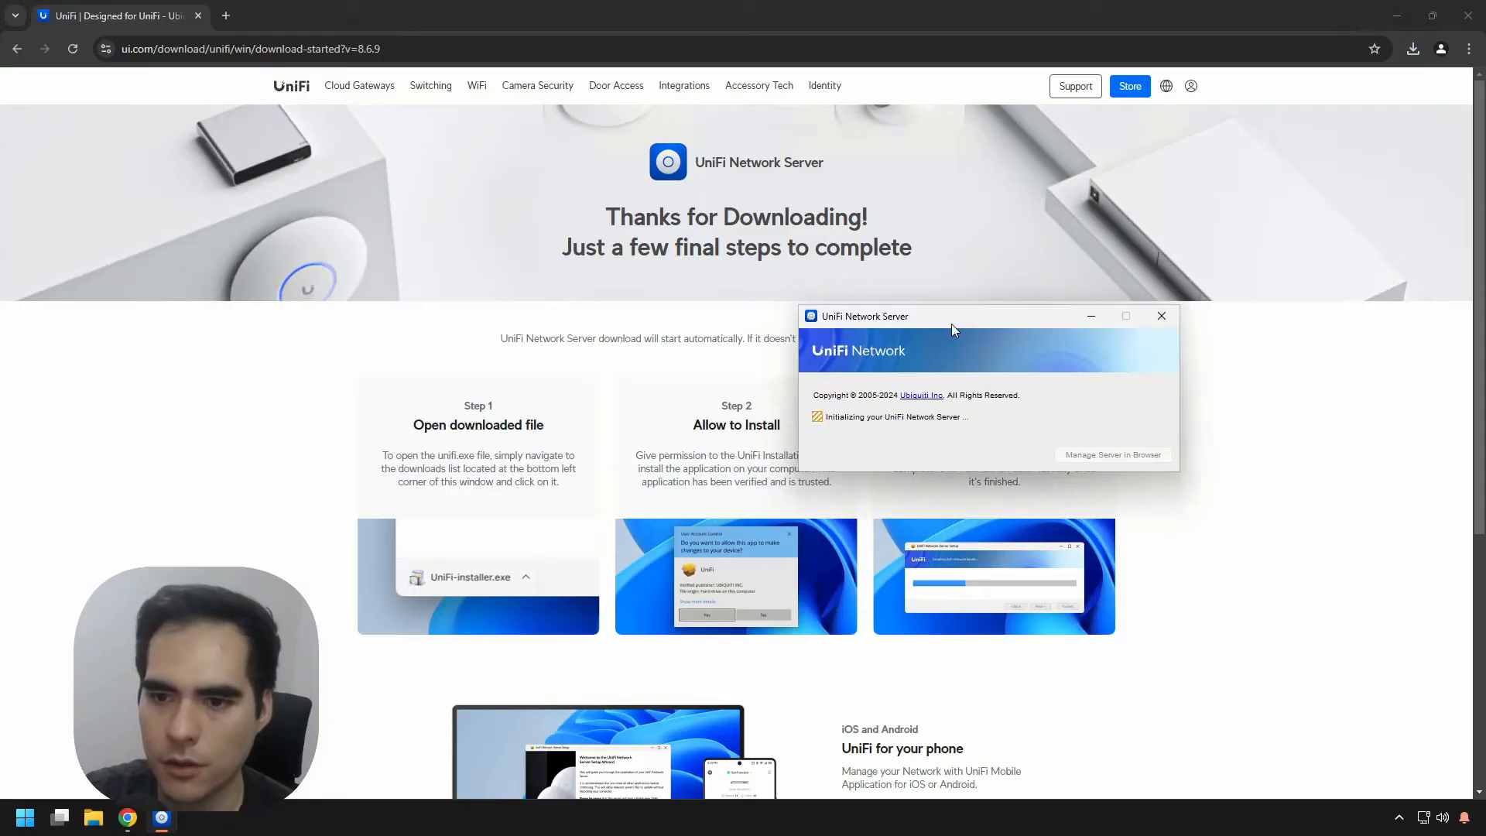
mouse_move(927, 337)
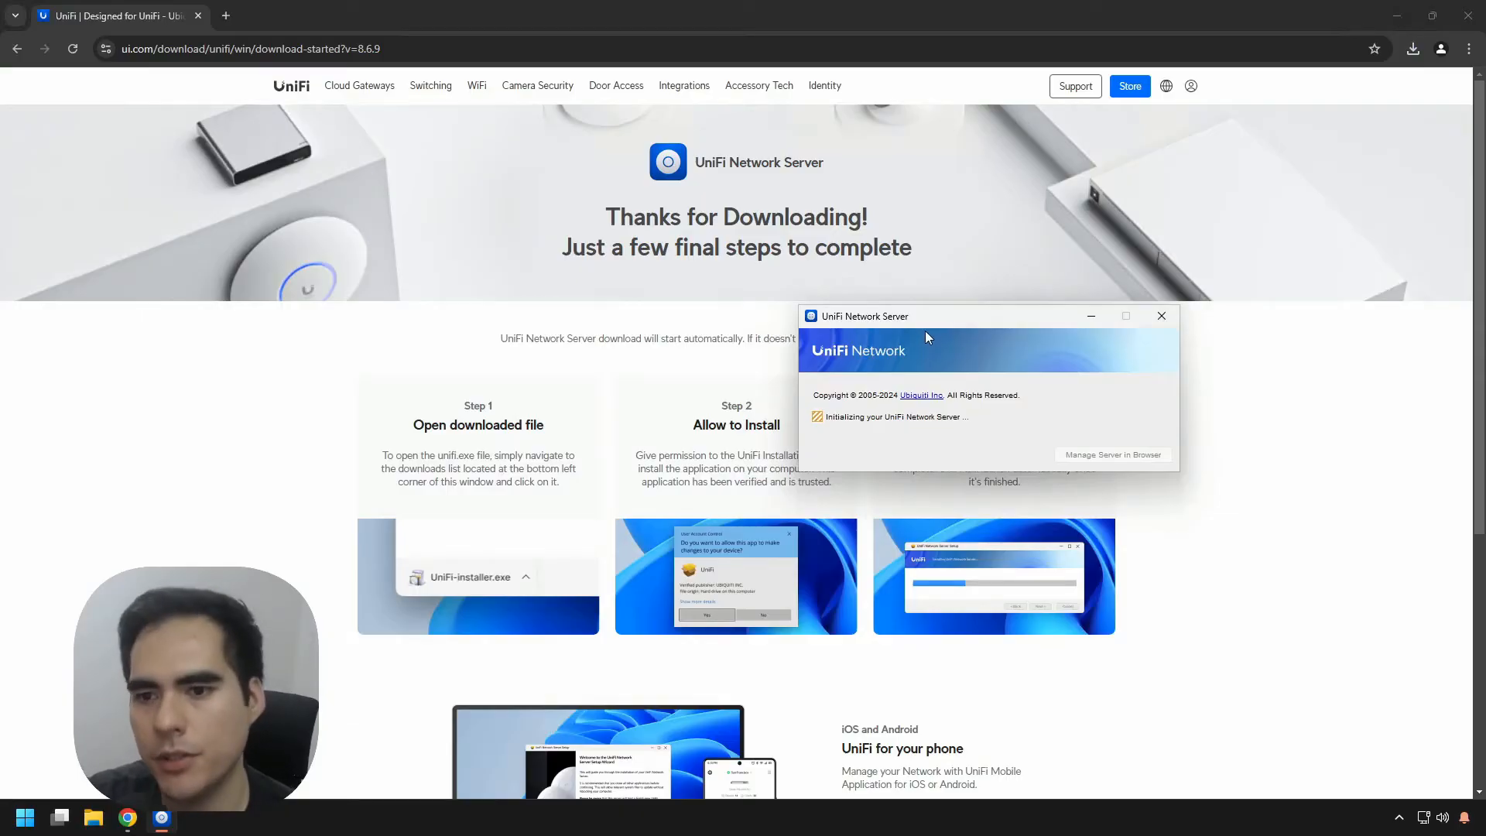
mouse_move(915, 342)
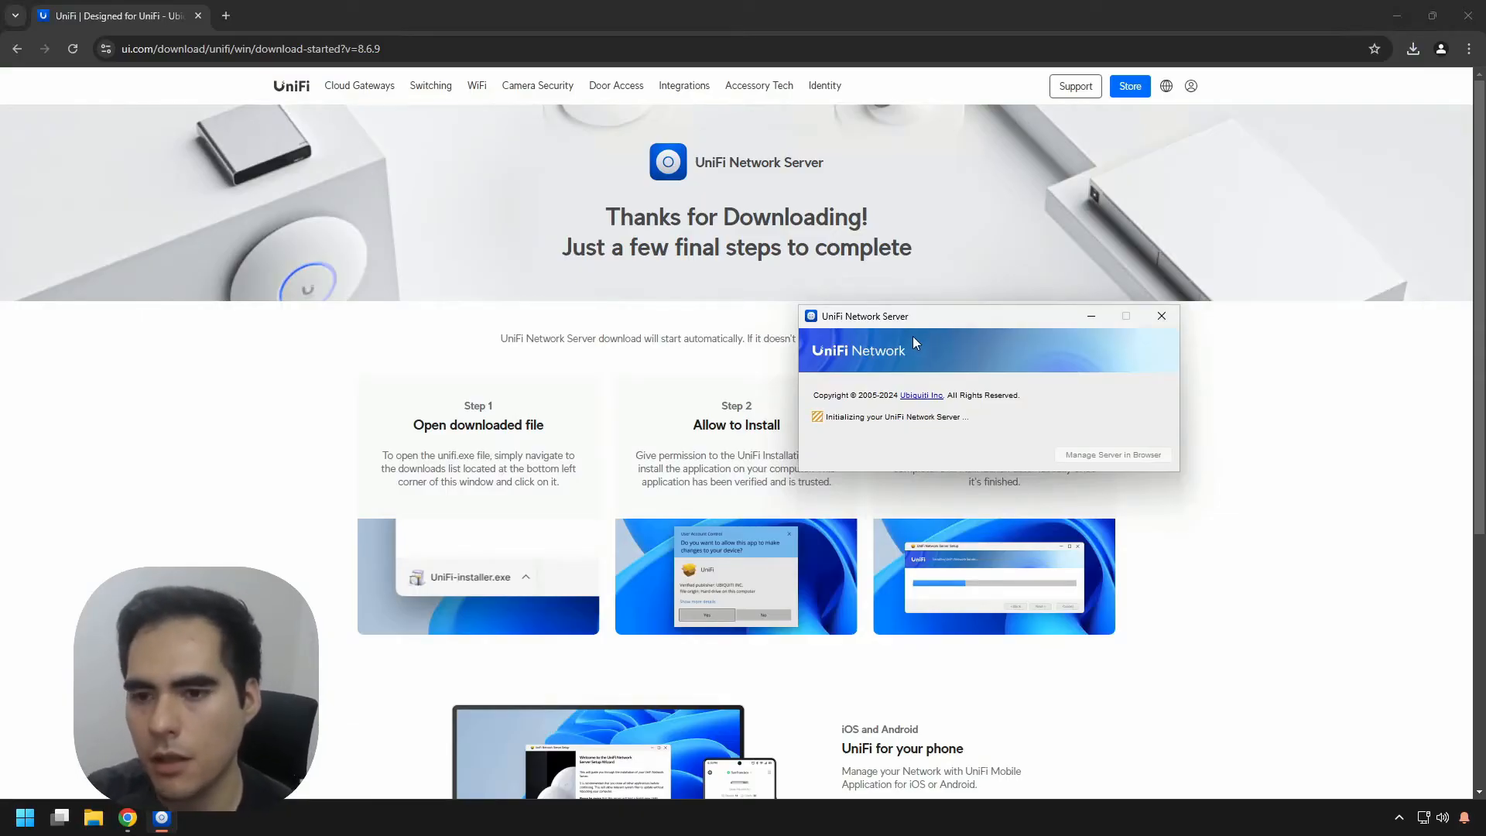
mouse_move(883, 359)
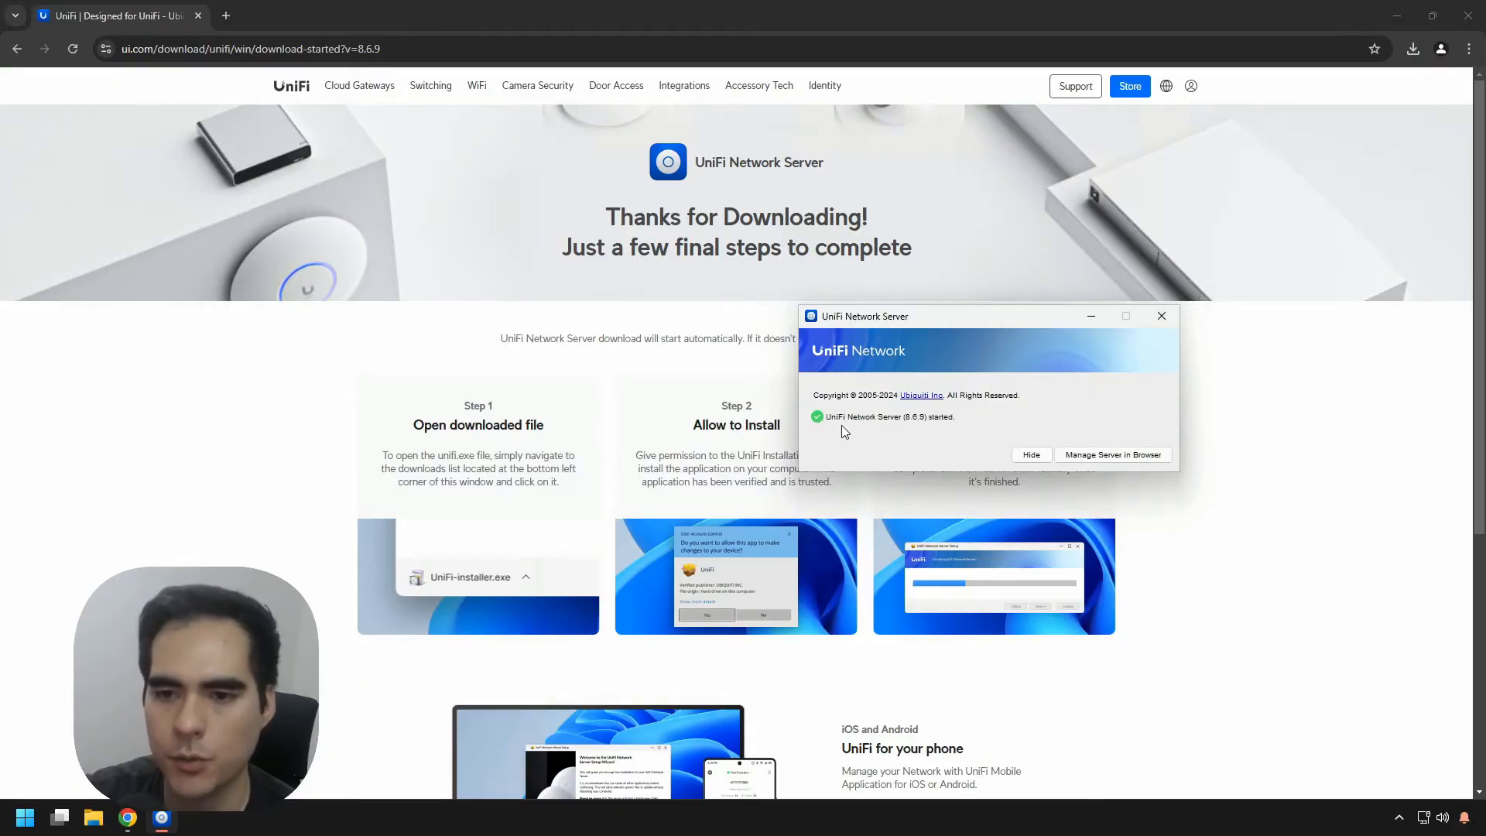
mouse_move(841, 443)
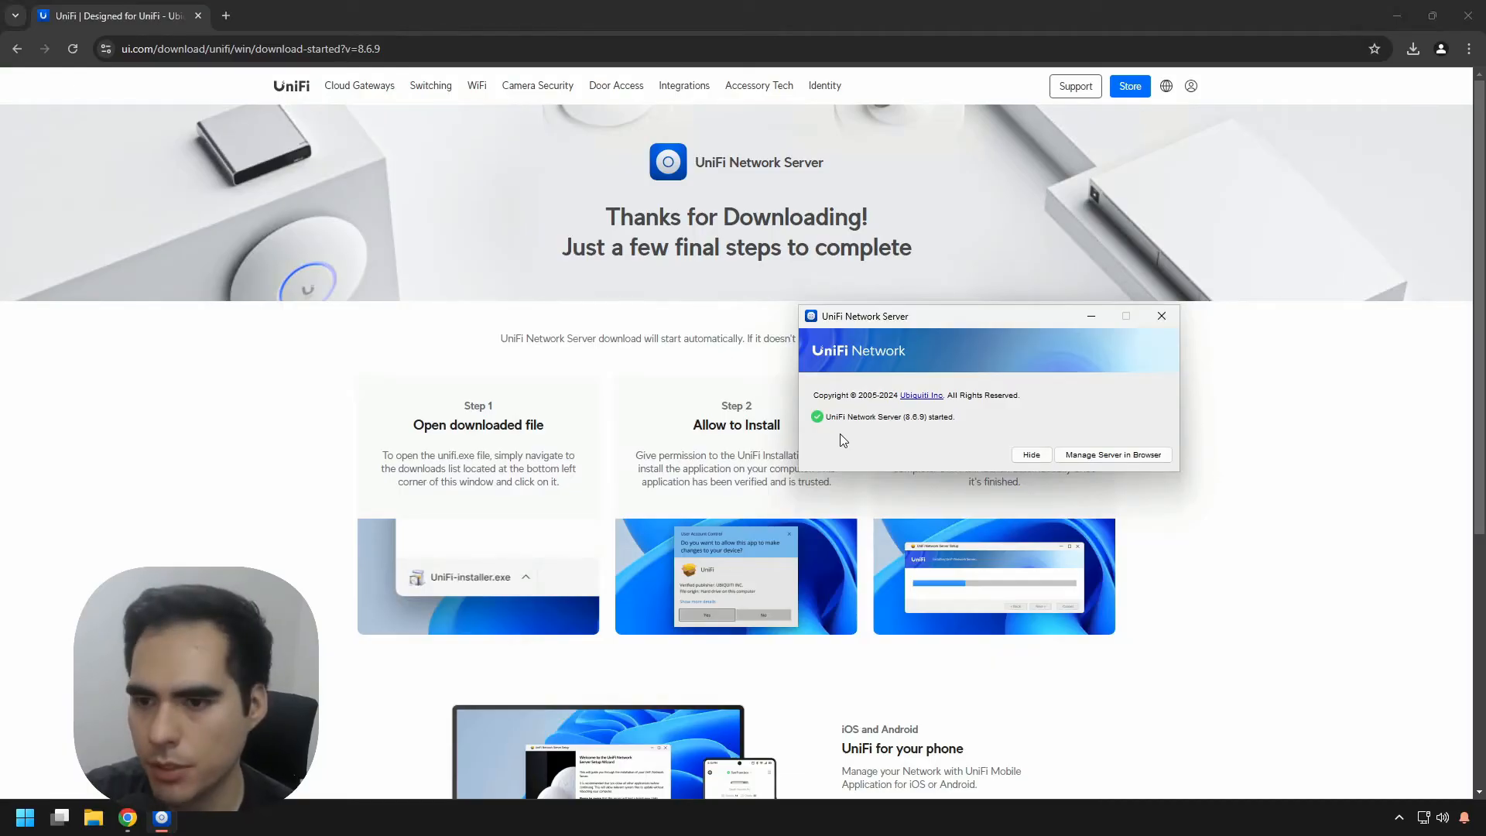
mouse_move(1113, 455)
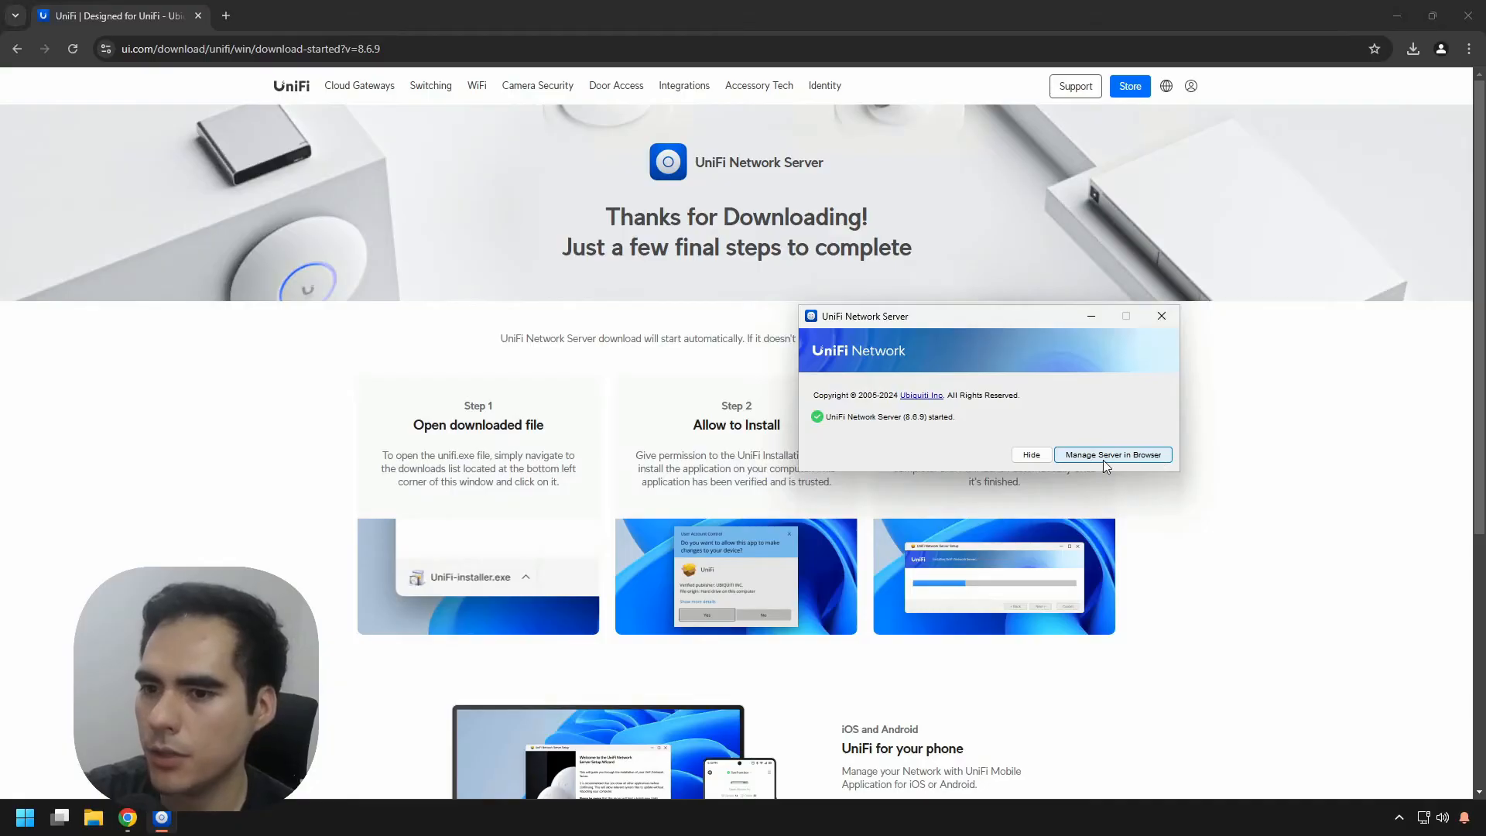
Open the browser setup, keep the name 'UniFi Network' and accept the EULA and Terms
left_click(1113, 454)
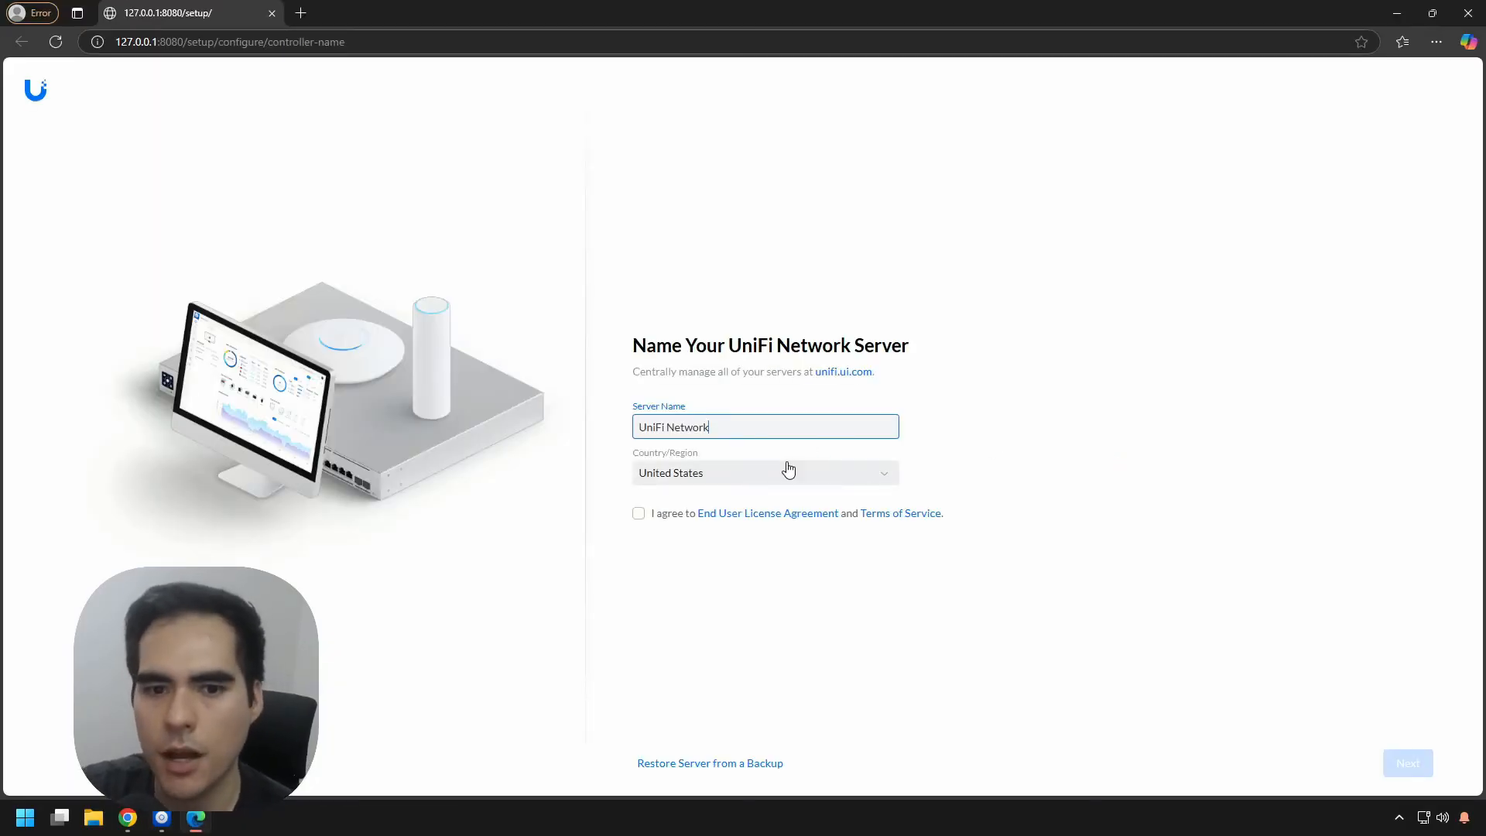
mouse_move(767, 460)
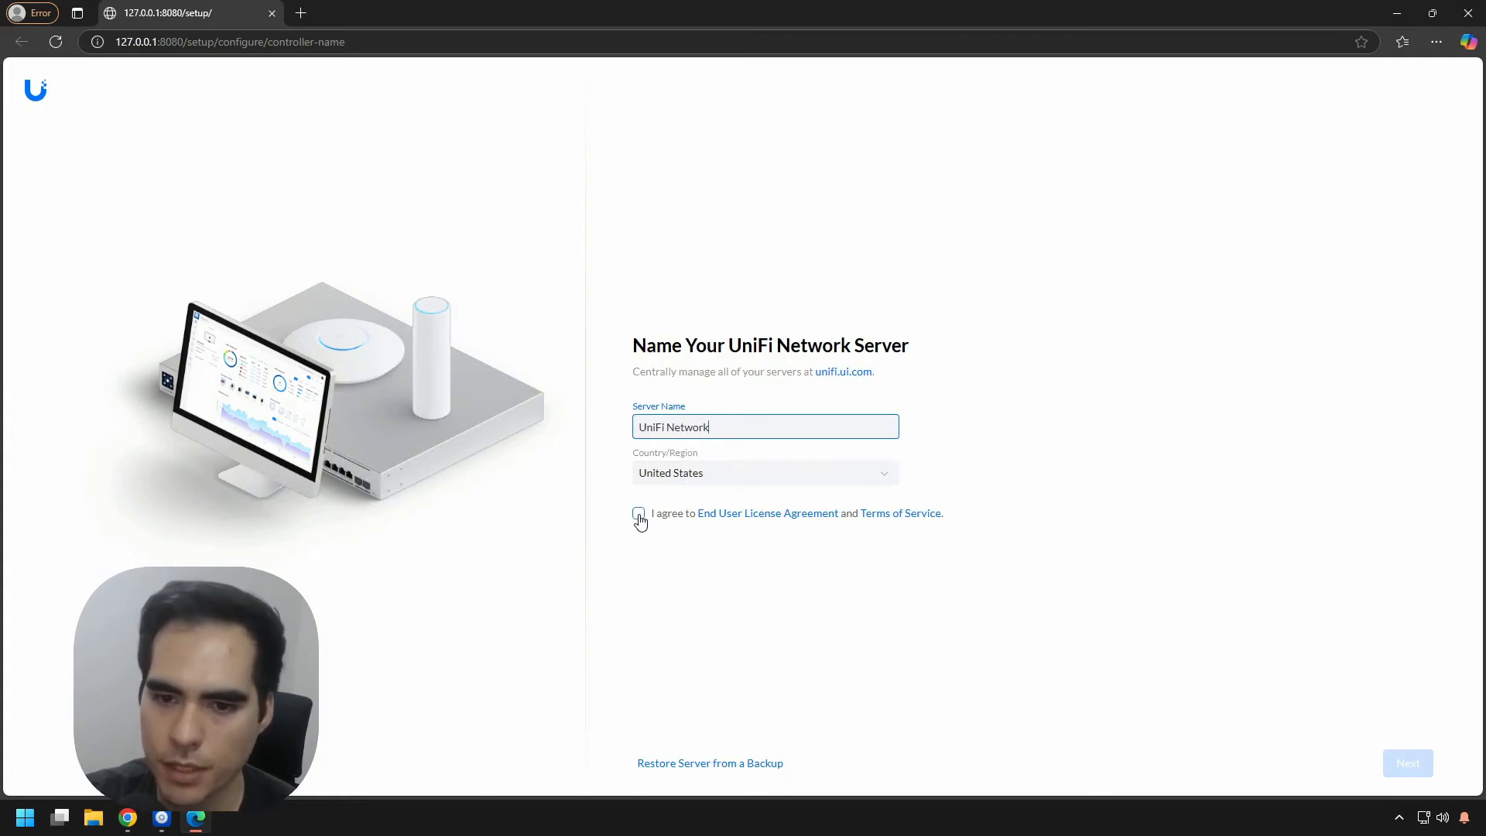
left_click(637, 512)
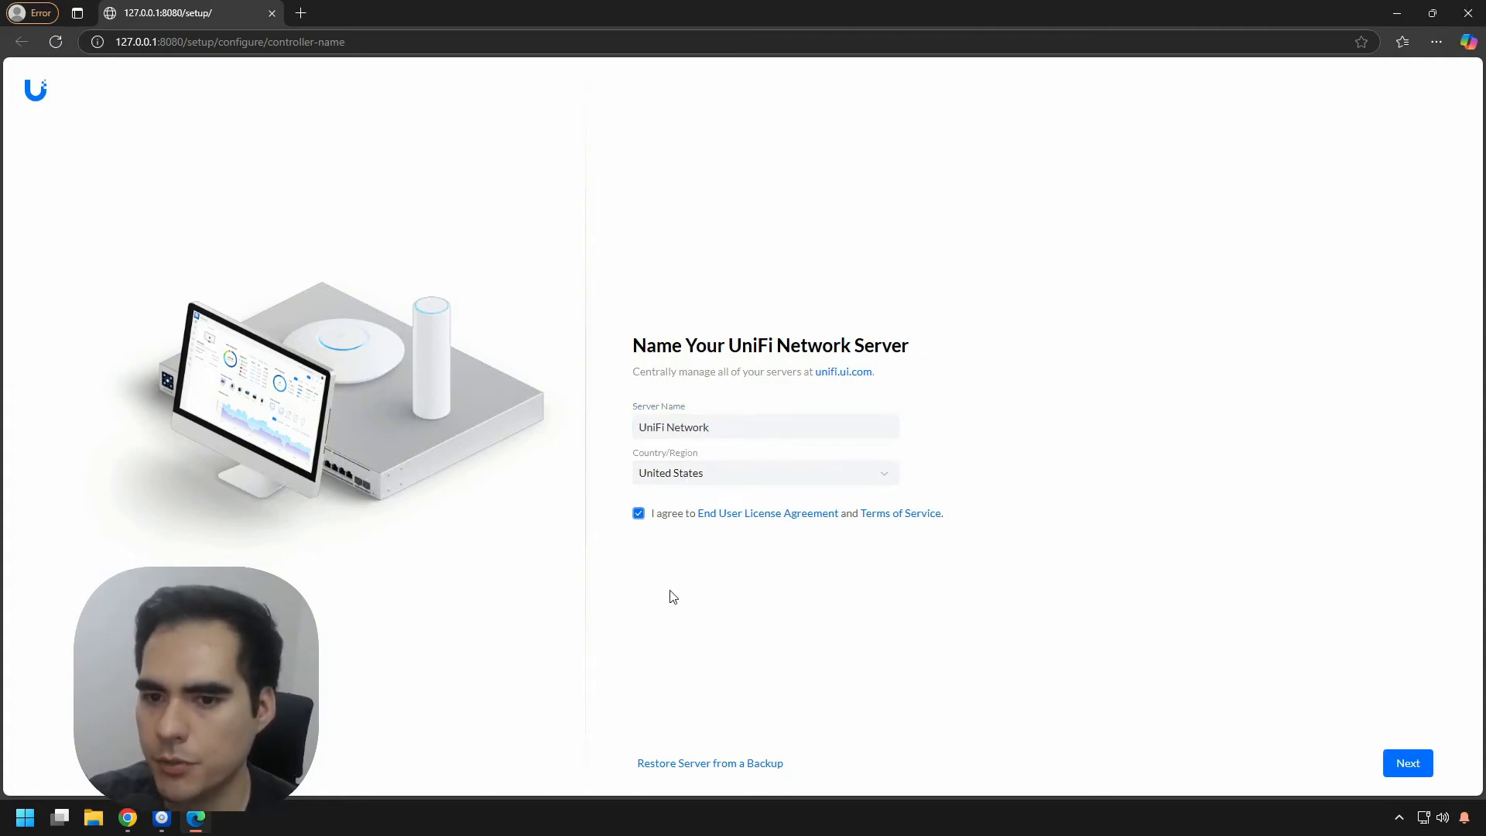
mouse_move(1081, 669)
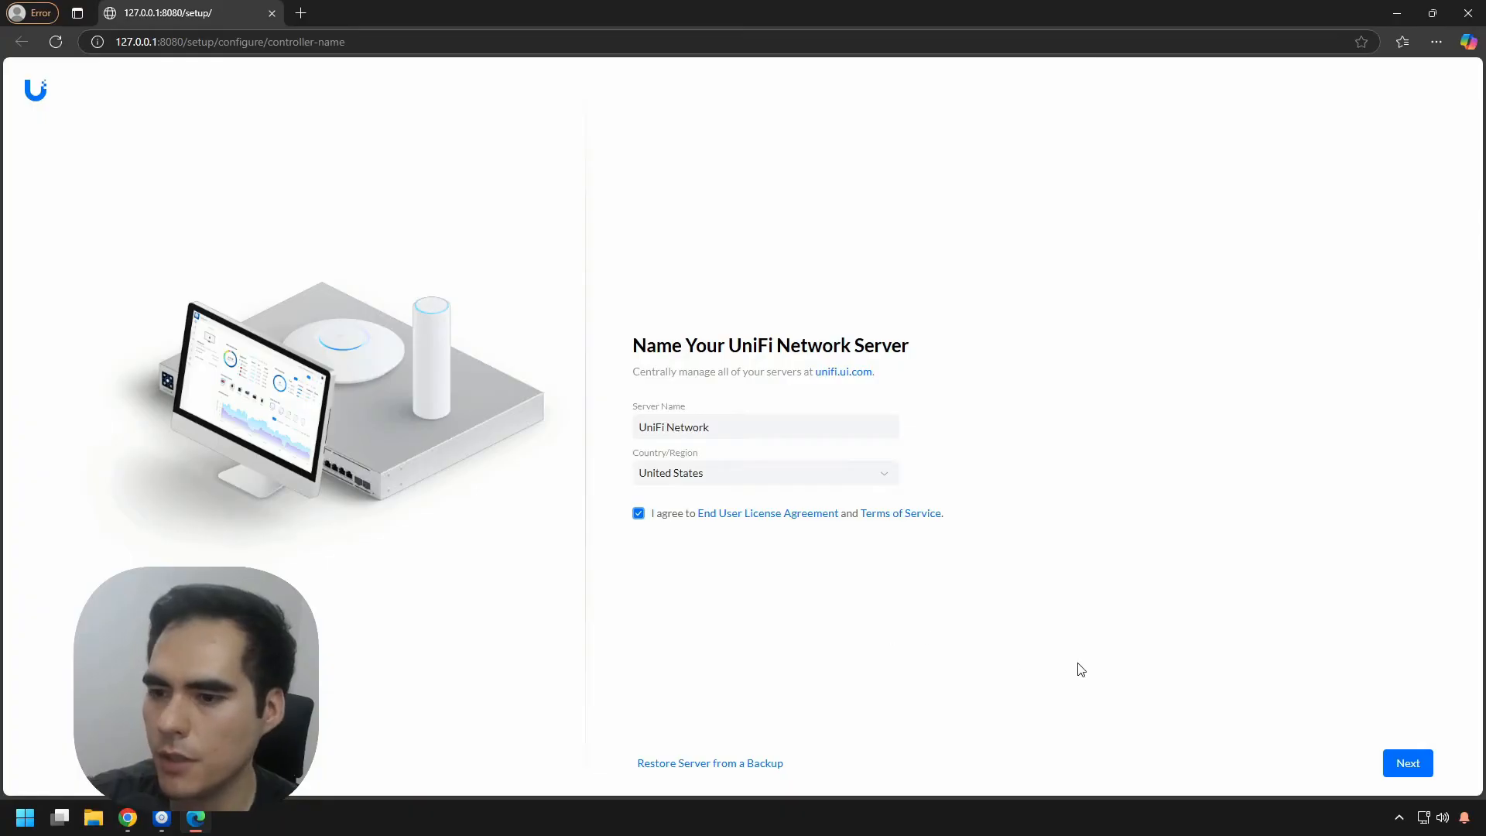
mouse_move(828, 768)
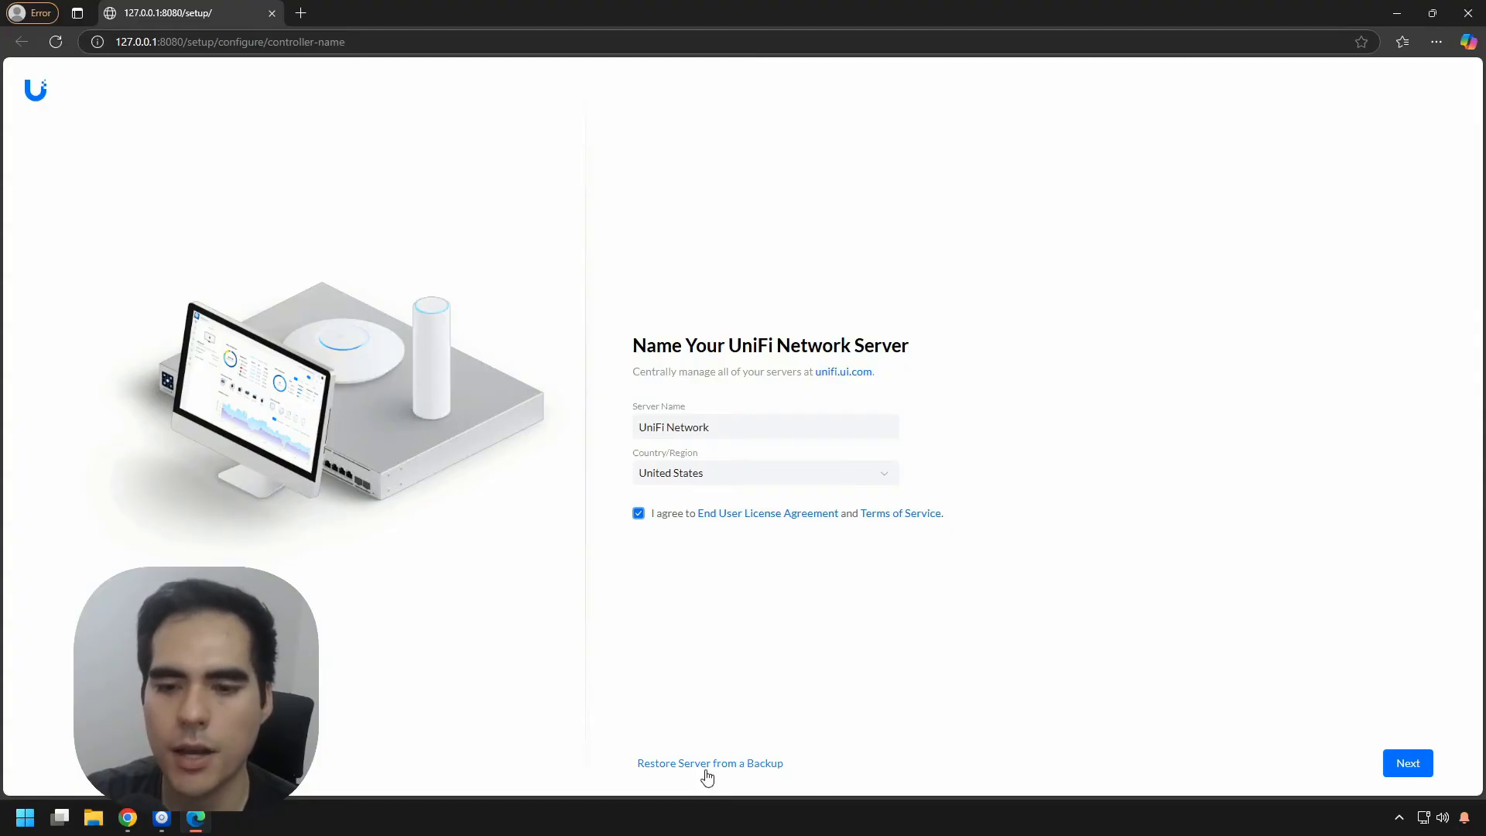
mouse_move(883, 715)
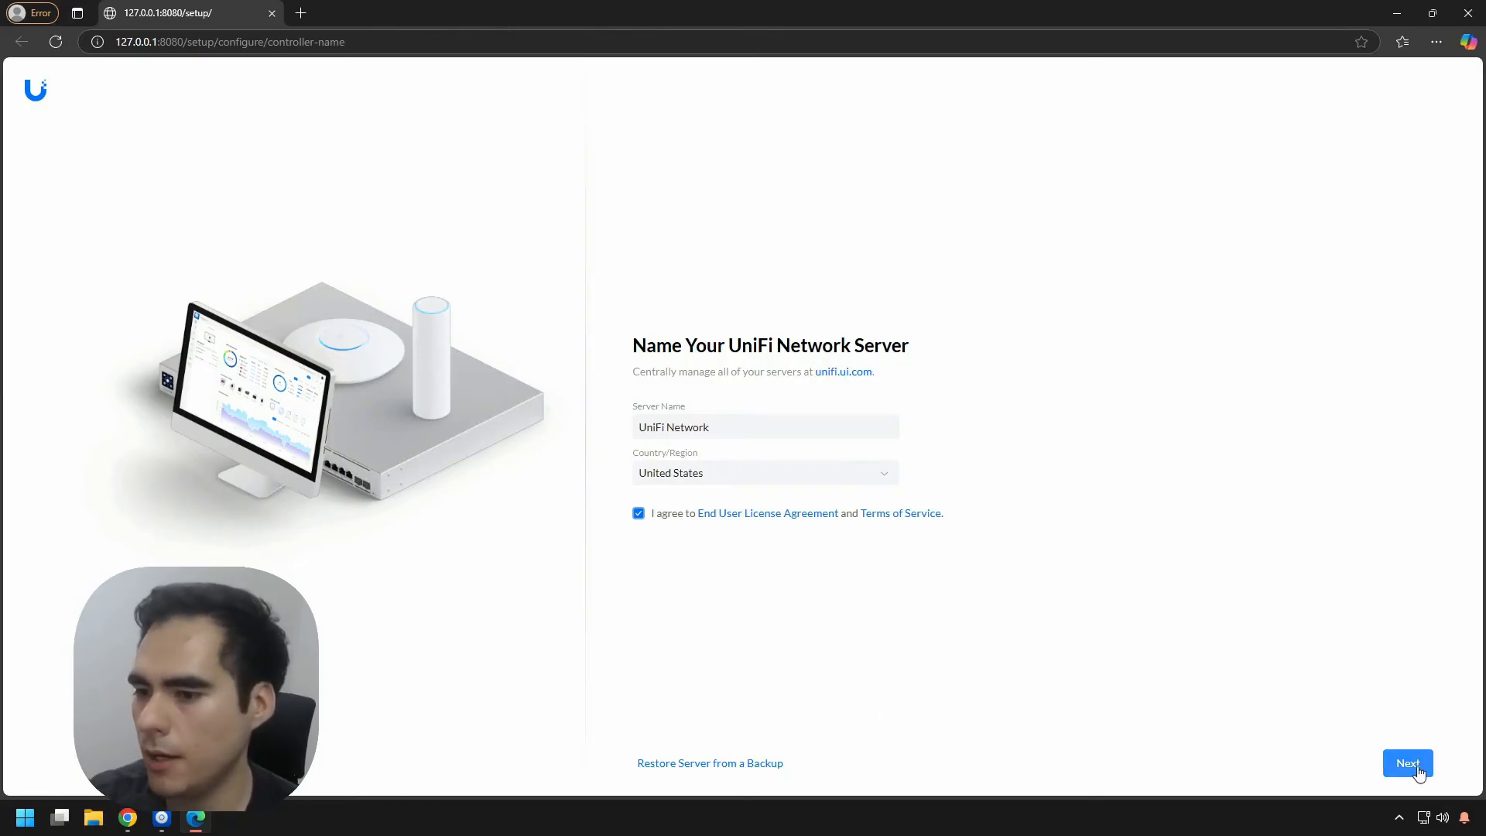
Continue to UI Account sign-in and choose Advanced Setup instead of signing in
left_click(1407, 763)
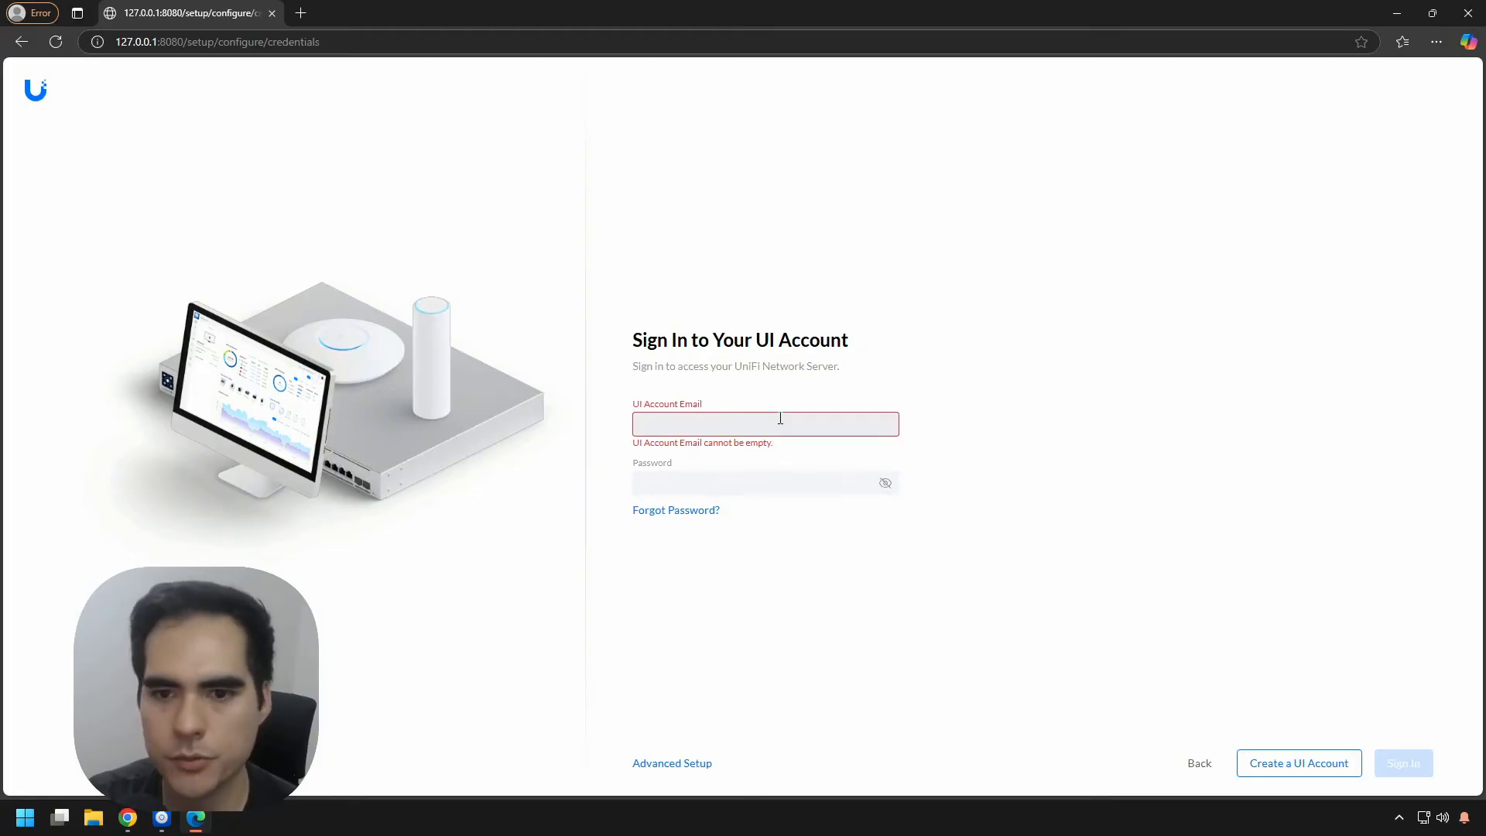
left_click(764, 423)
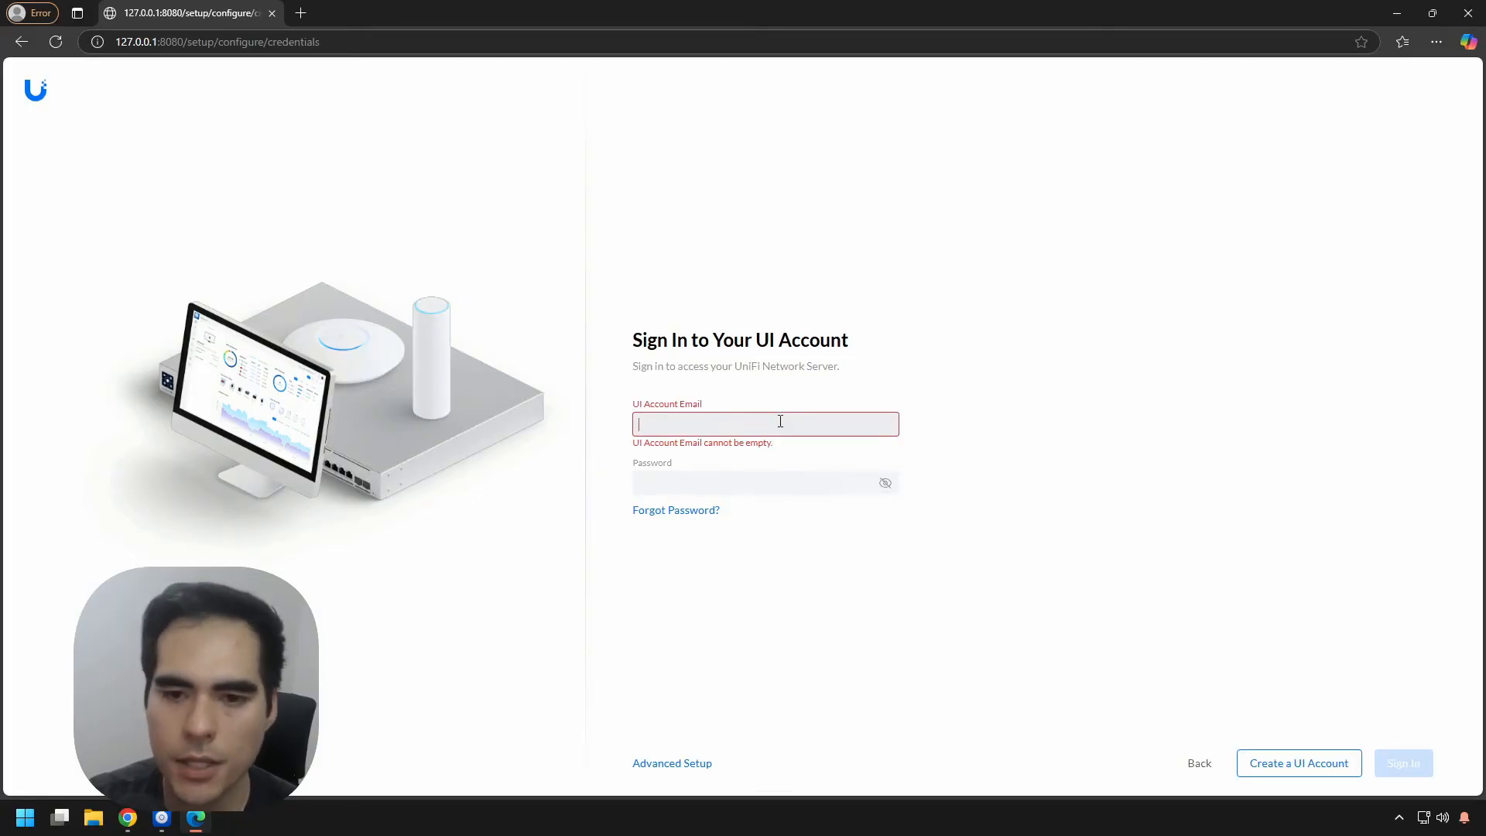
left_click(1297, 763)
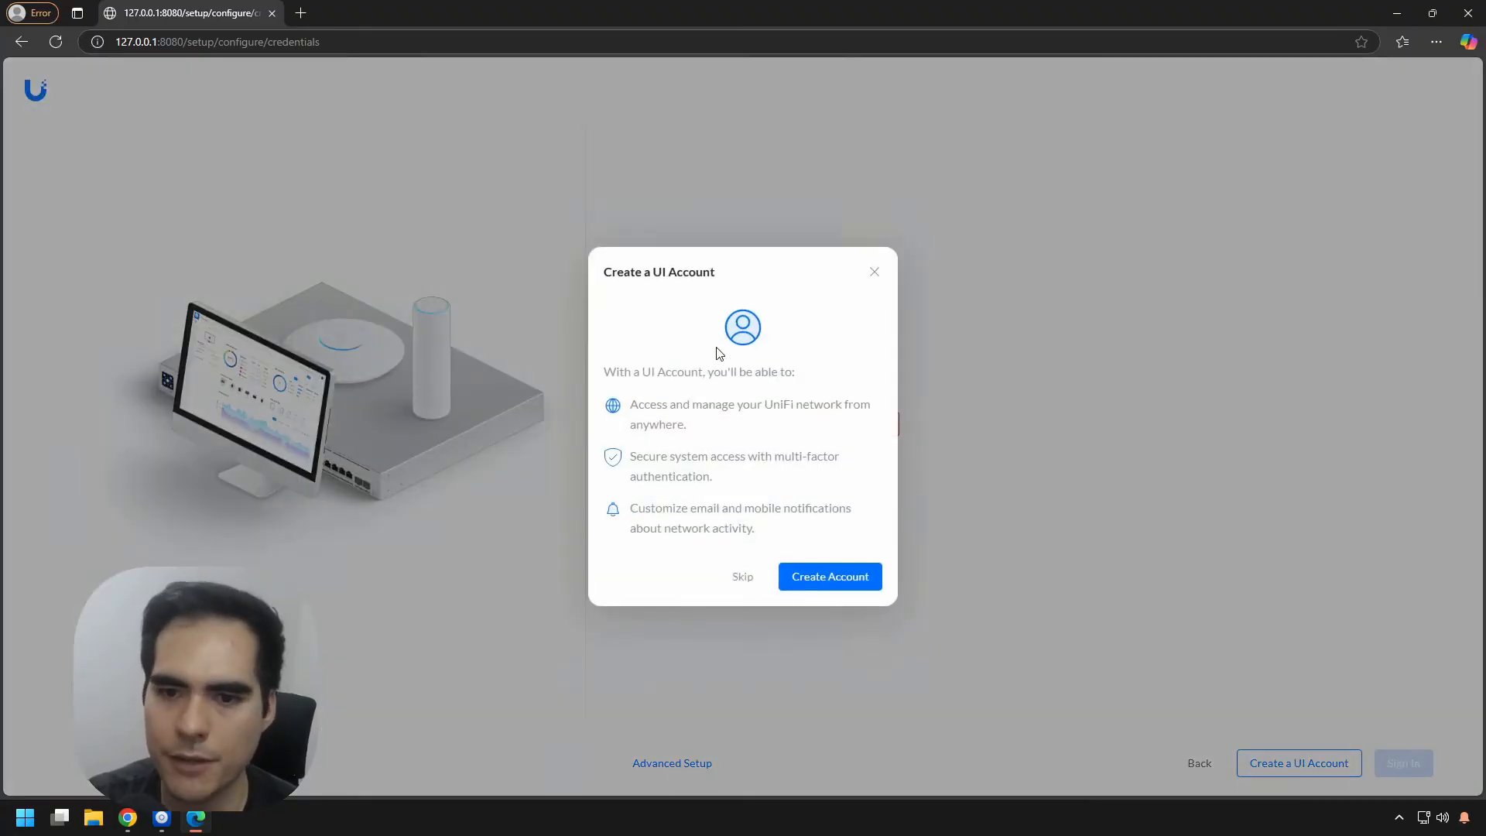
mouse_move(679, 329)
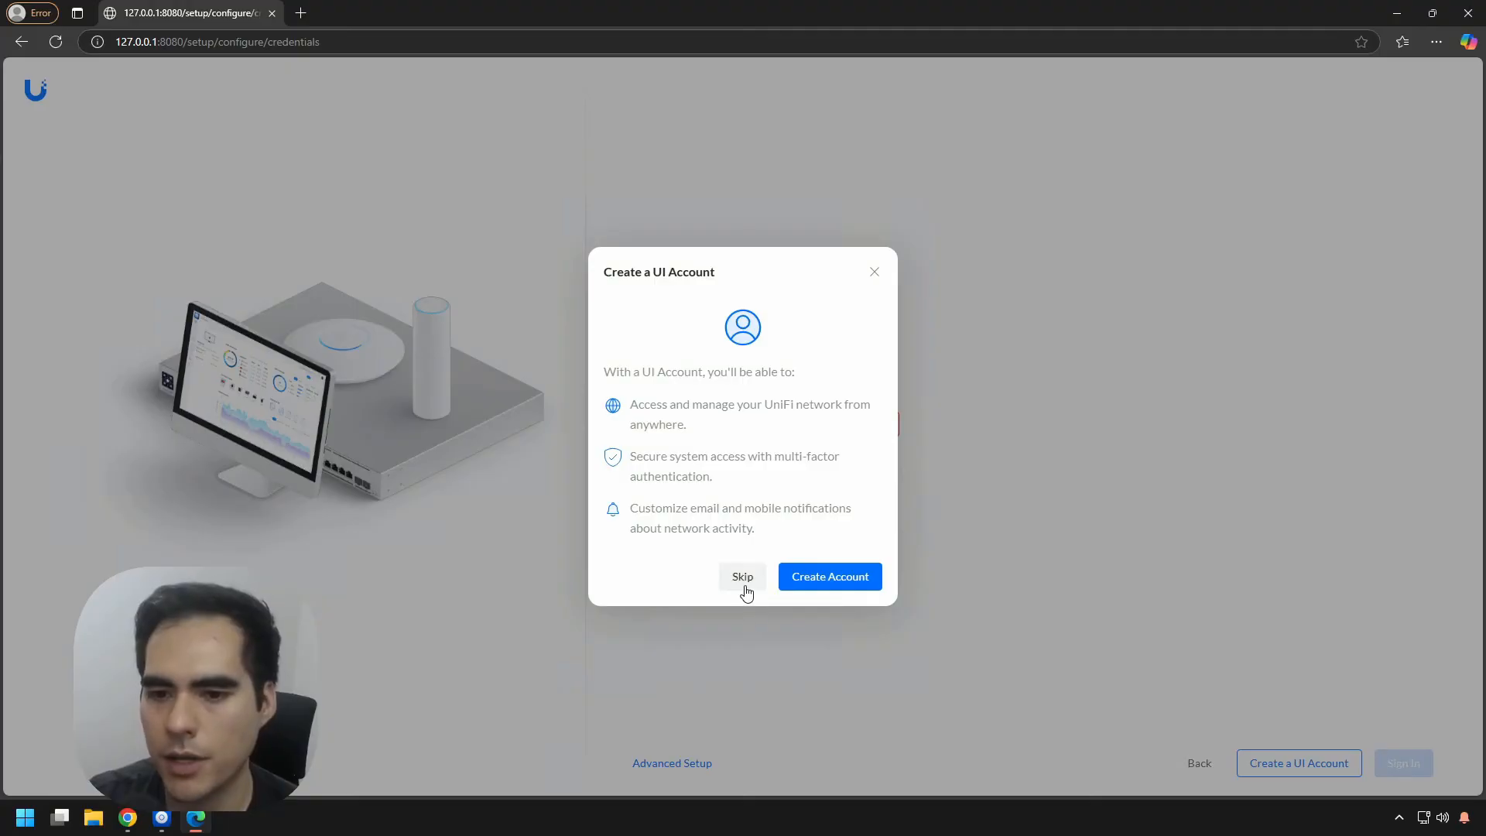
Skip the UI account and enter username unifi, password and email demo@gmail
left_click(743, 576)
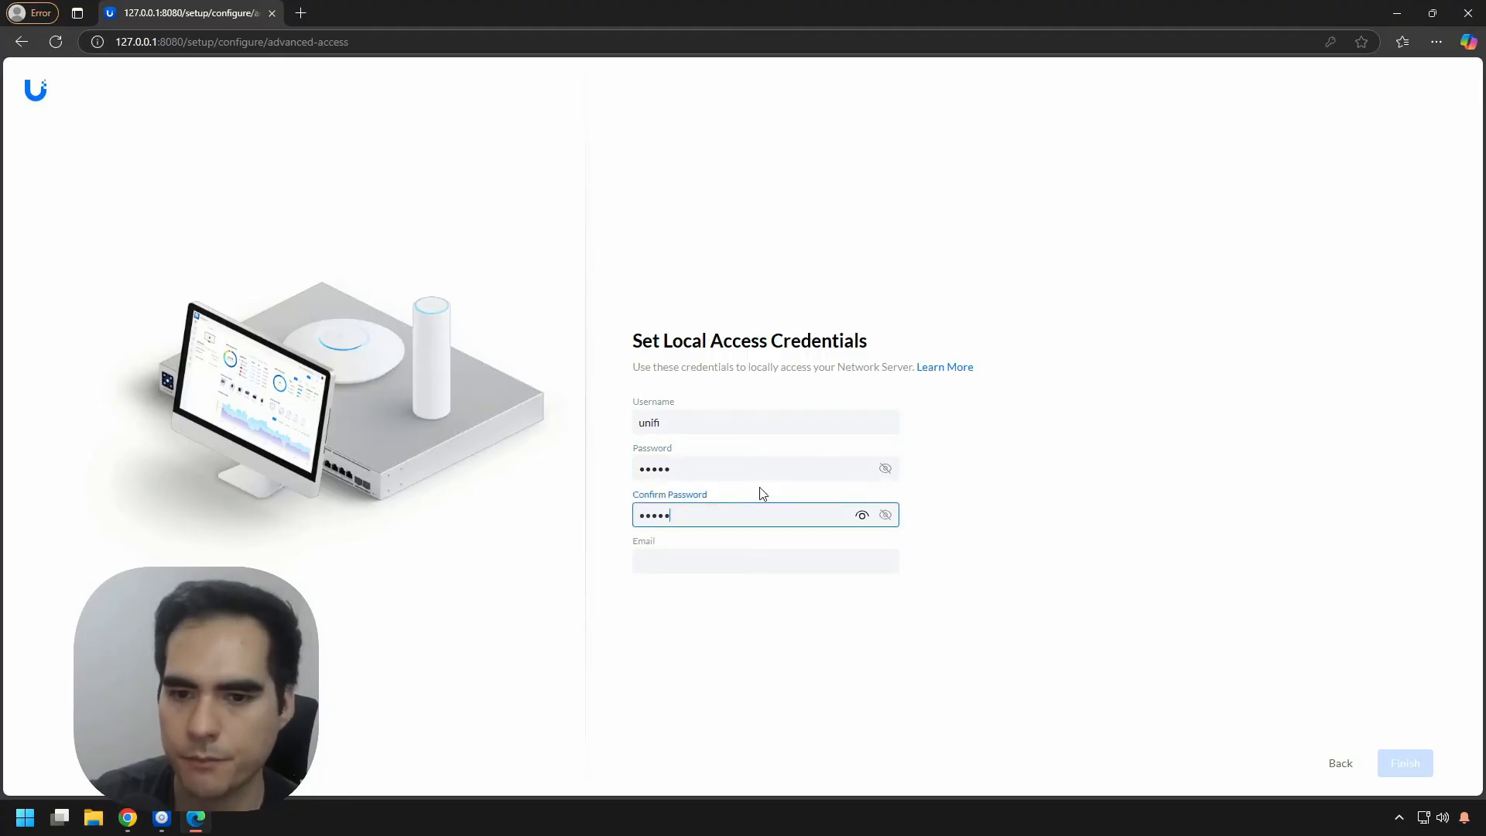
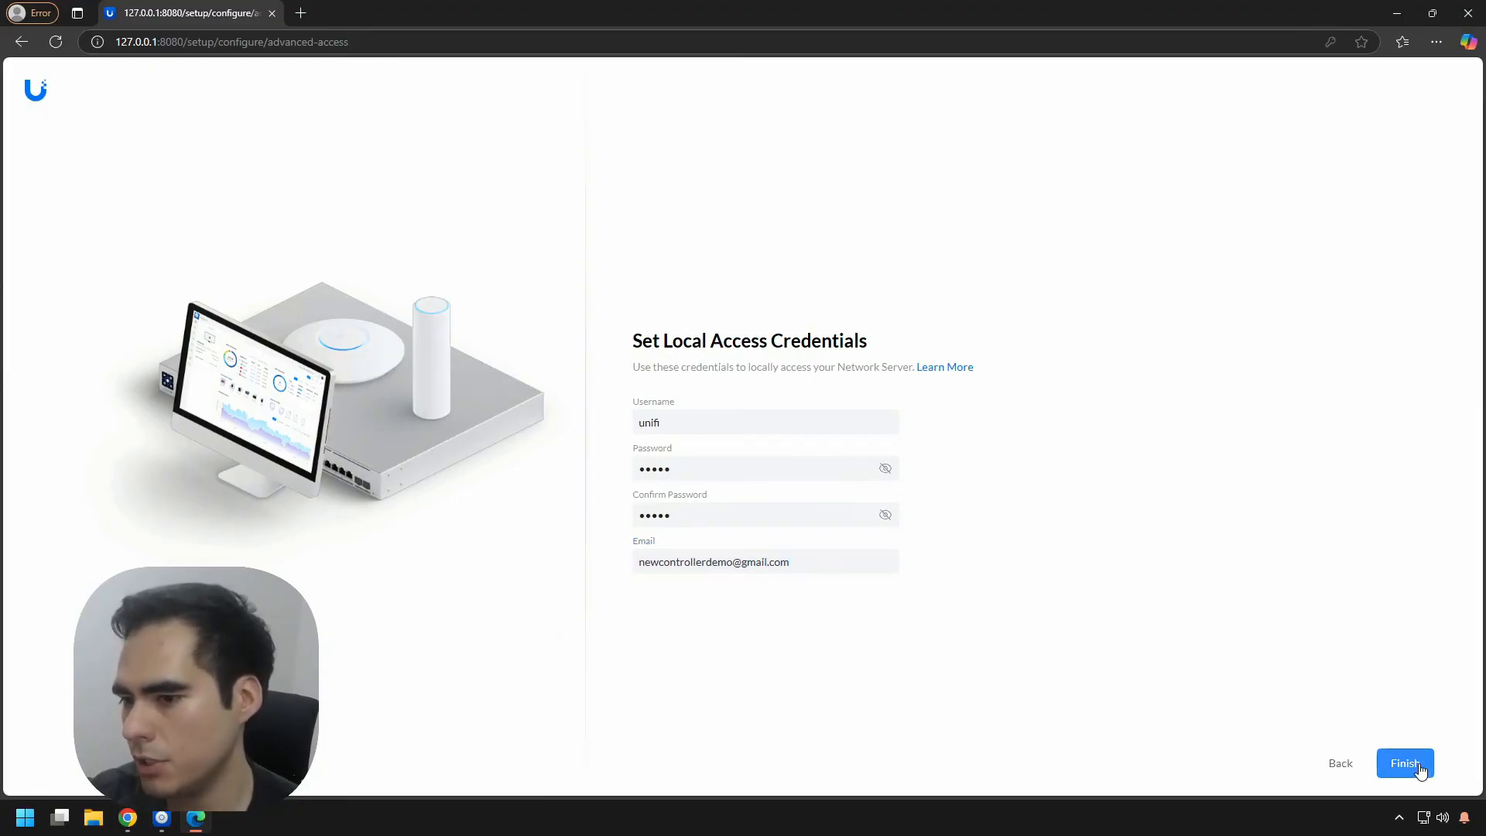
Finish setup with the local credentials to load the Network dashboard
left_click(1405, 763)
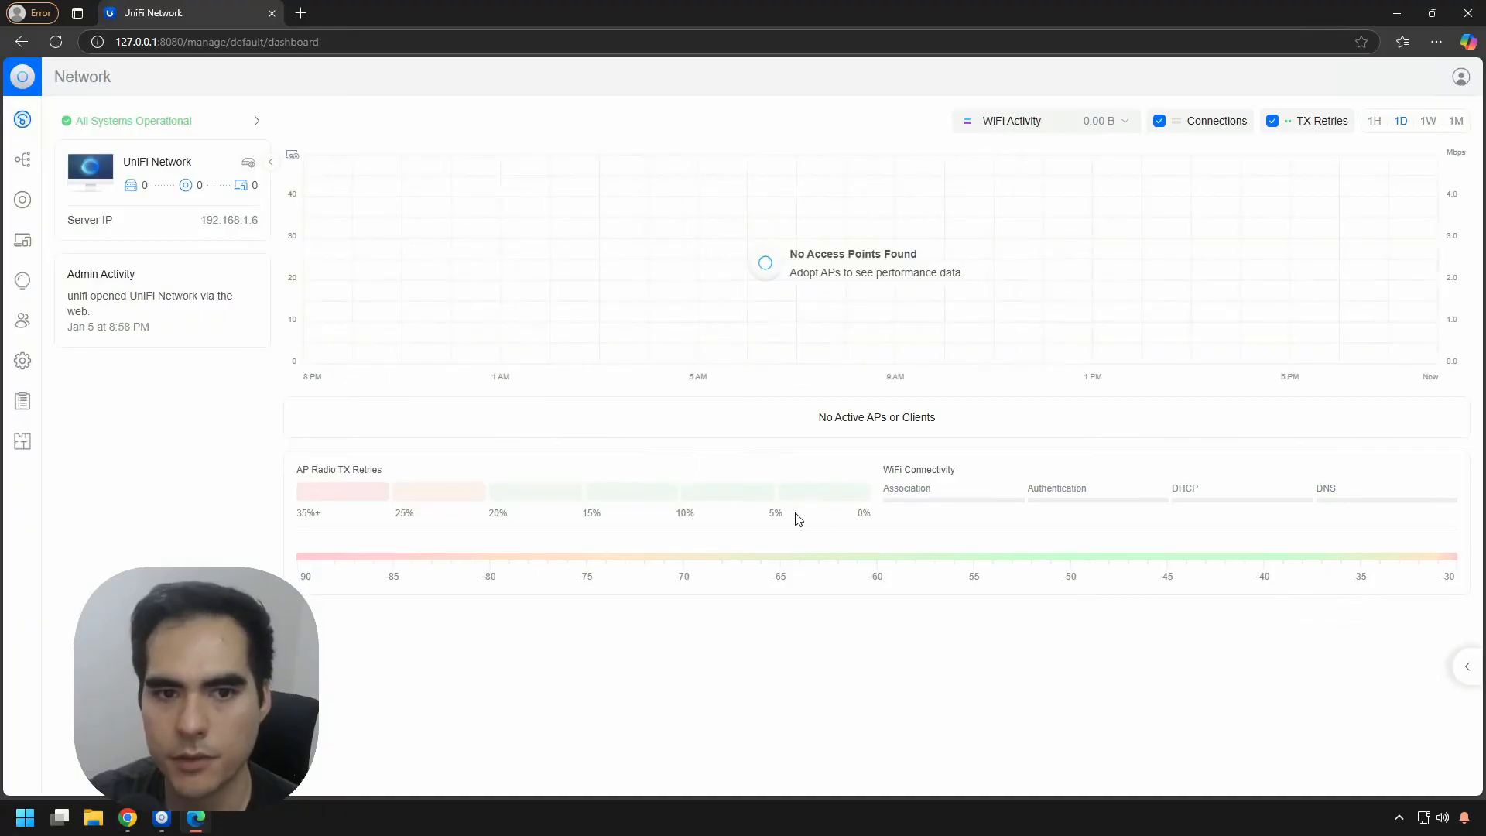
mouse_move(747, 516)
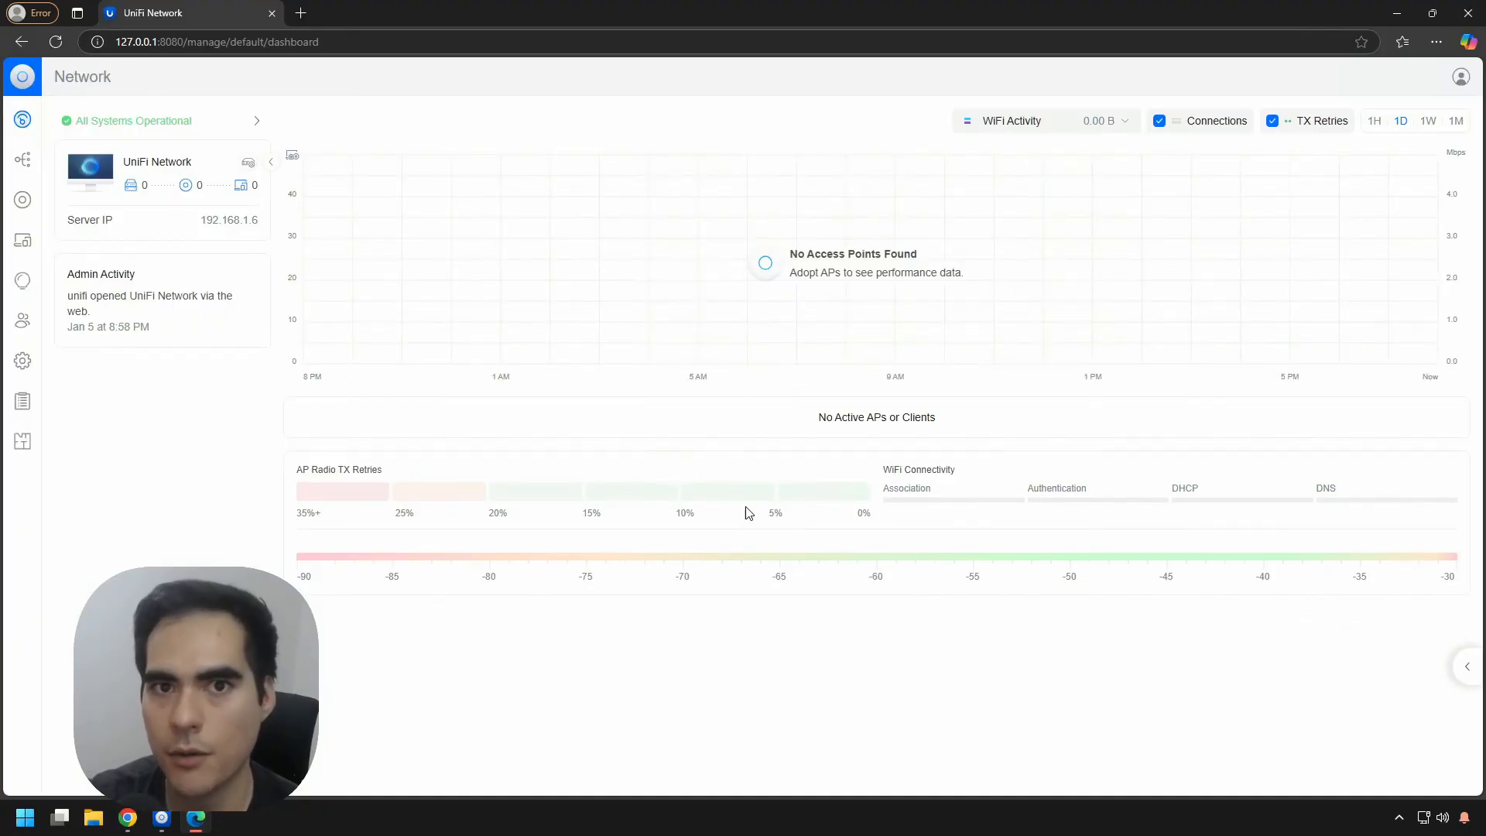
mouse_move(691, 490)
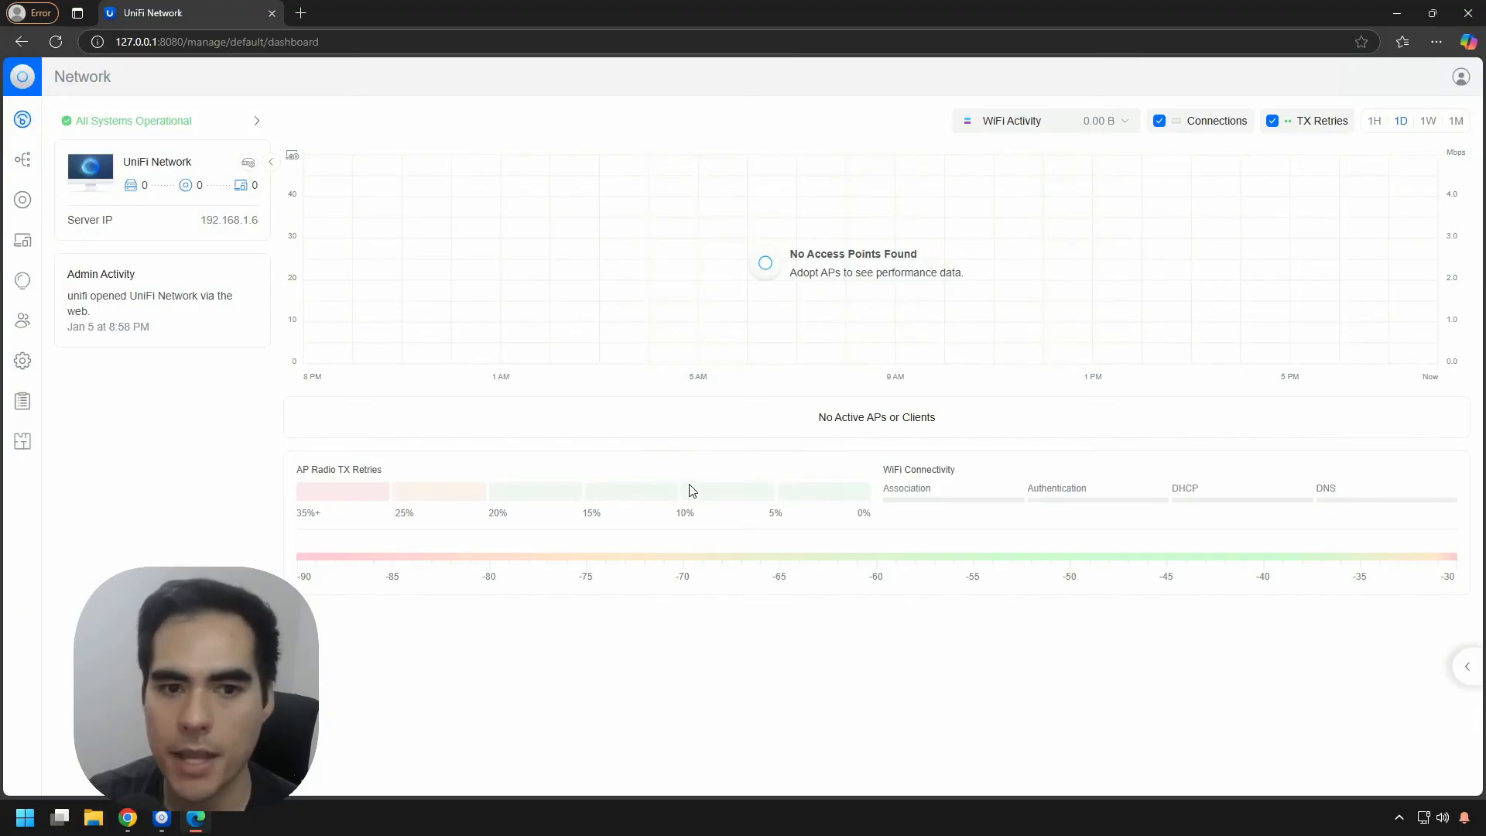
mouse_move(147, 170)
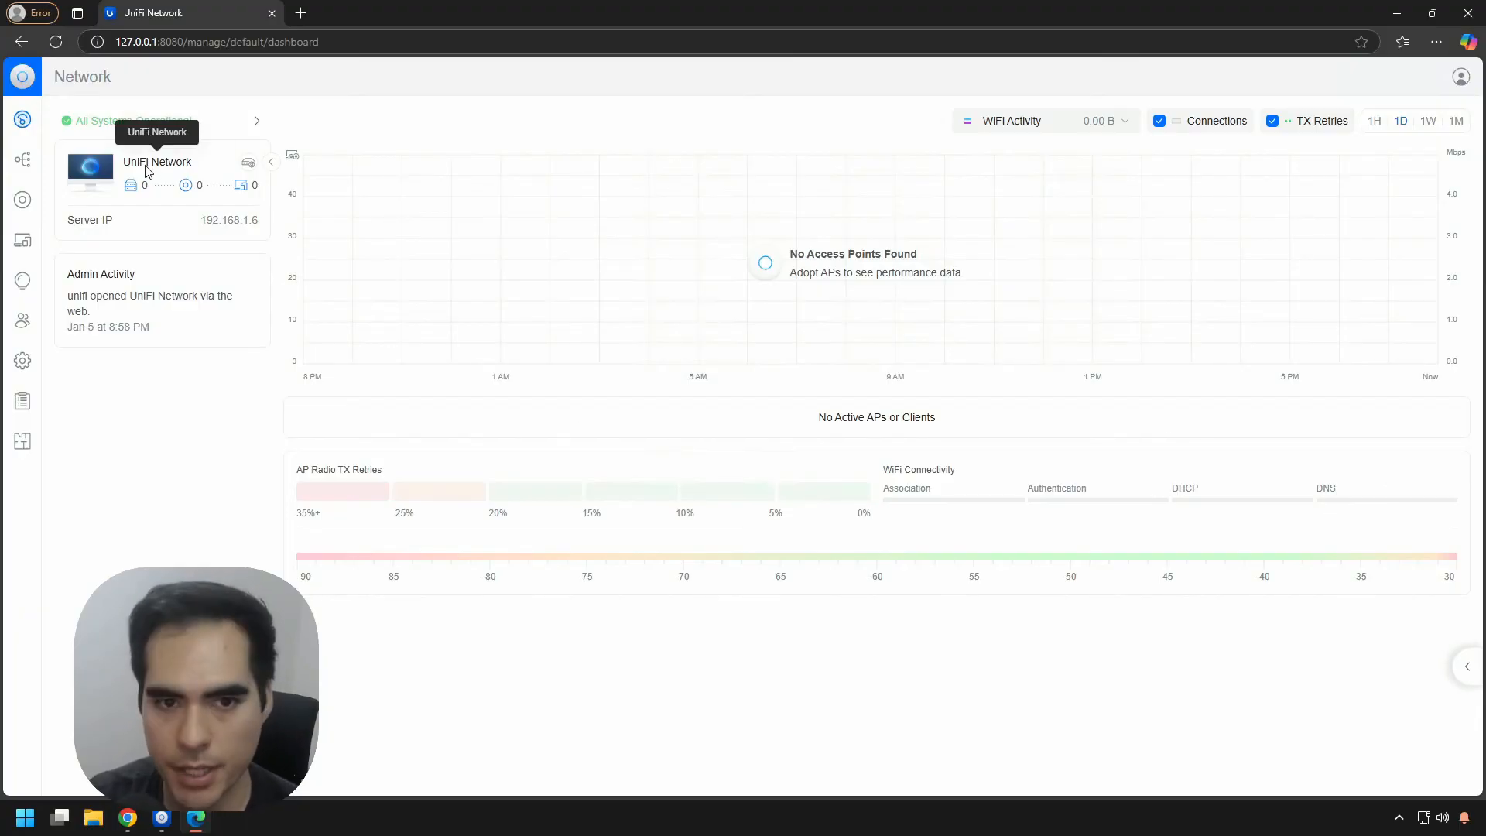
mouse_move(241, 225)
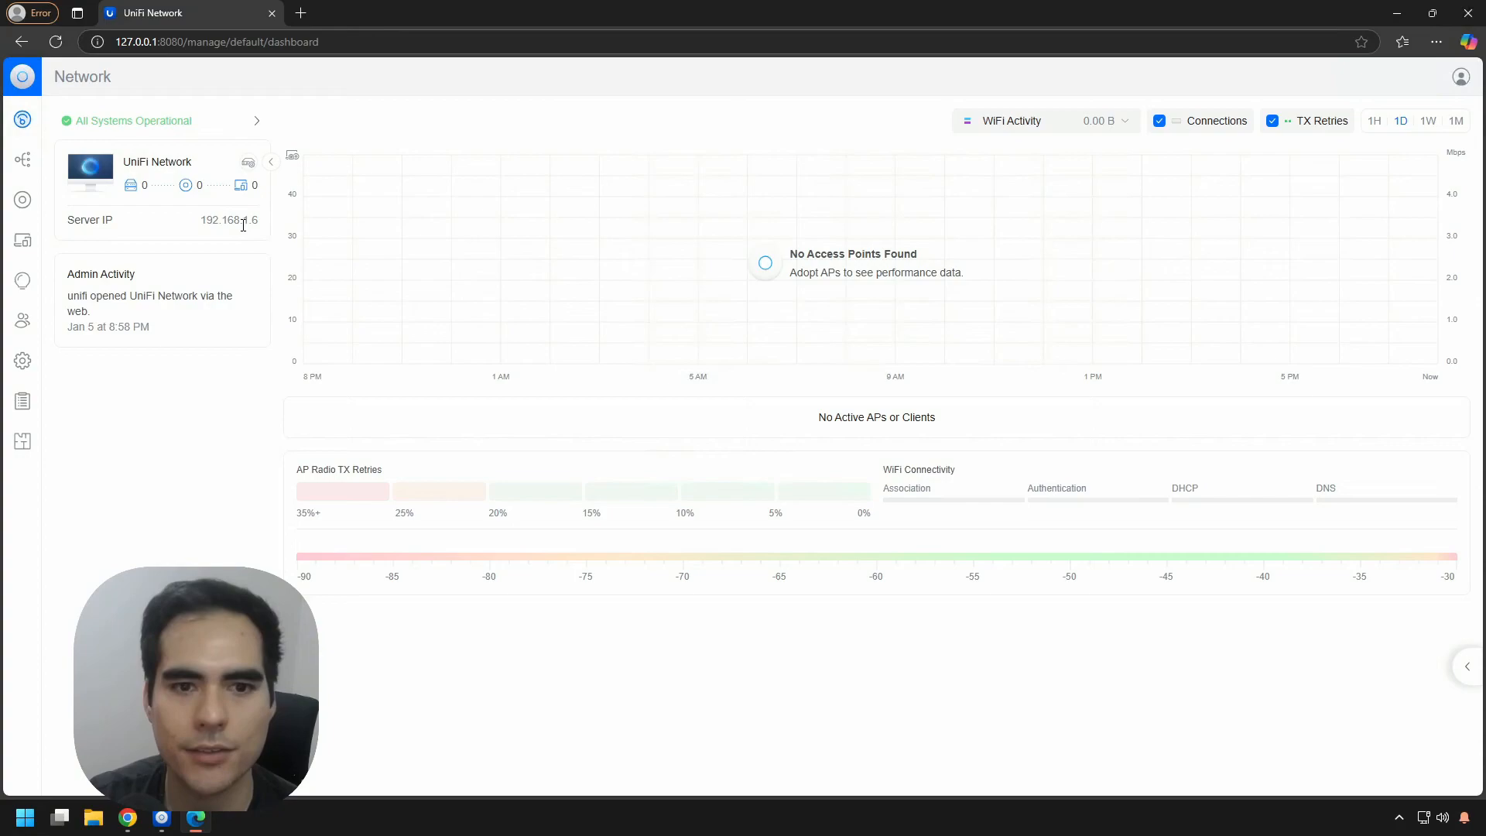
mouse_move(259, 231)
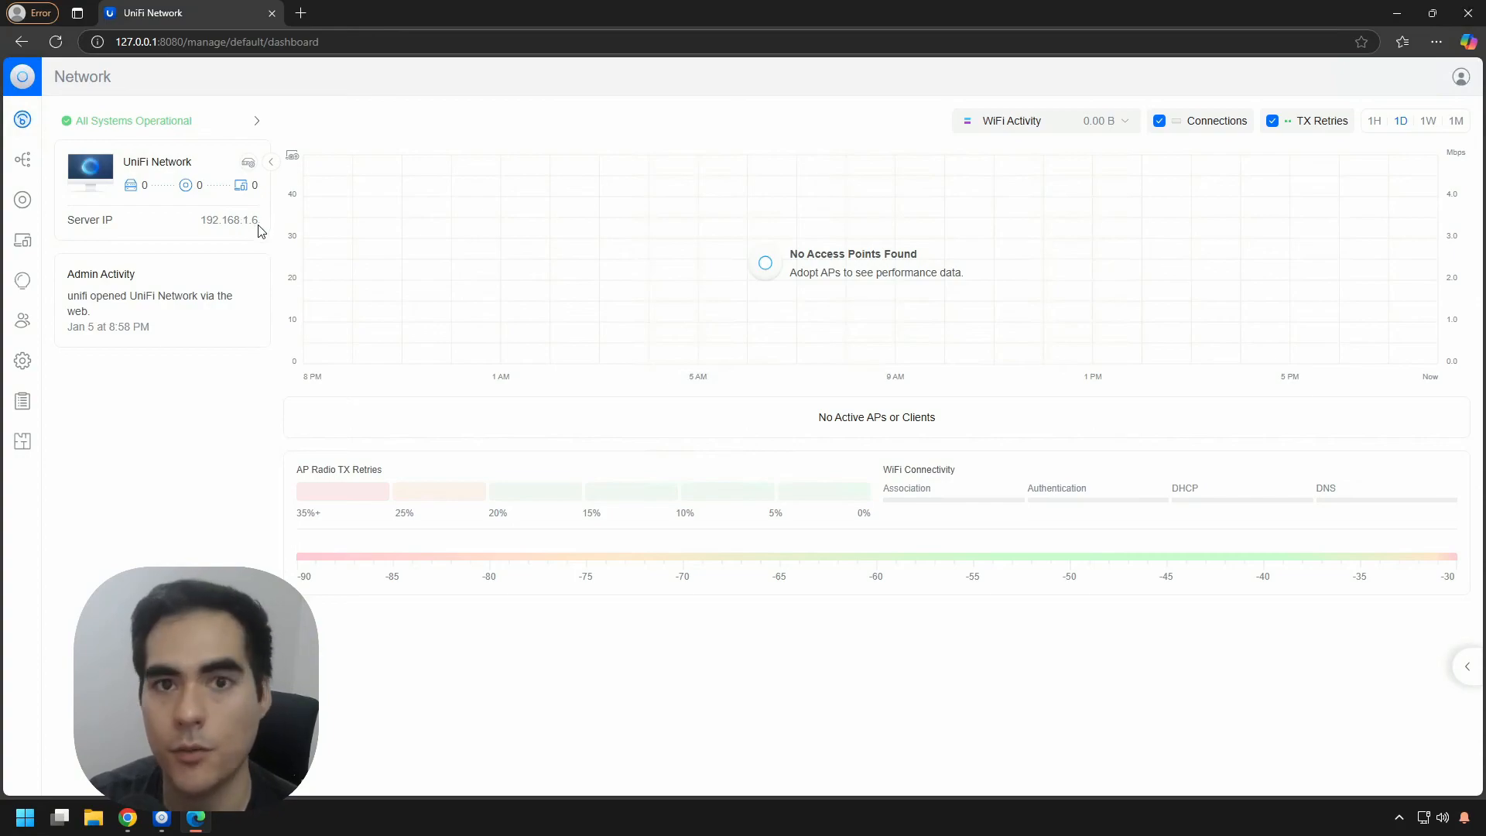
mouse_move(22, 202)
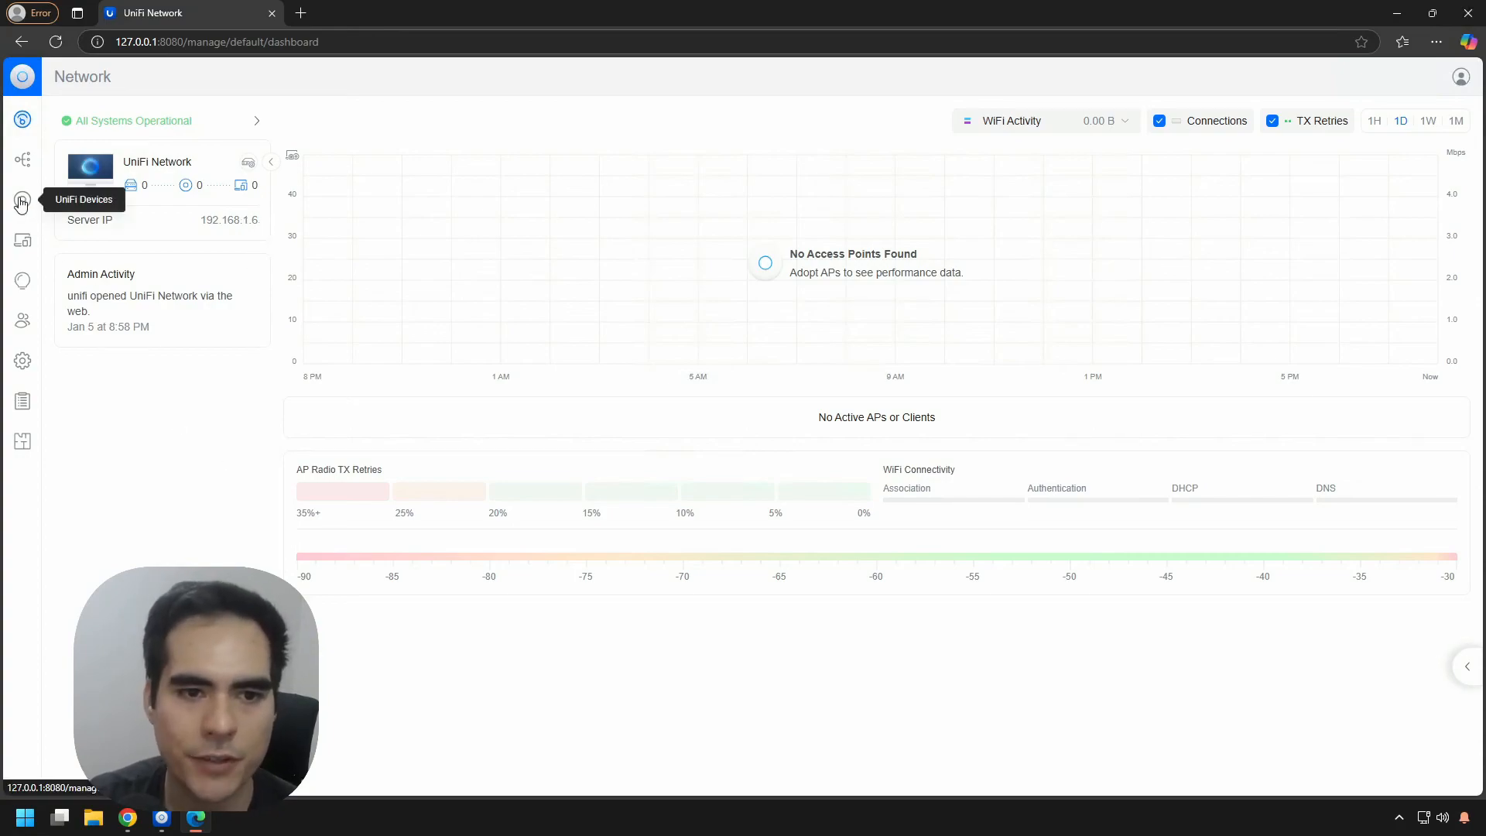
Open UniFi Devices to see the U6+ at 192.168.1.9 awaiting adoption
left_click(21, 199)
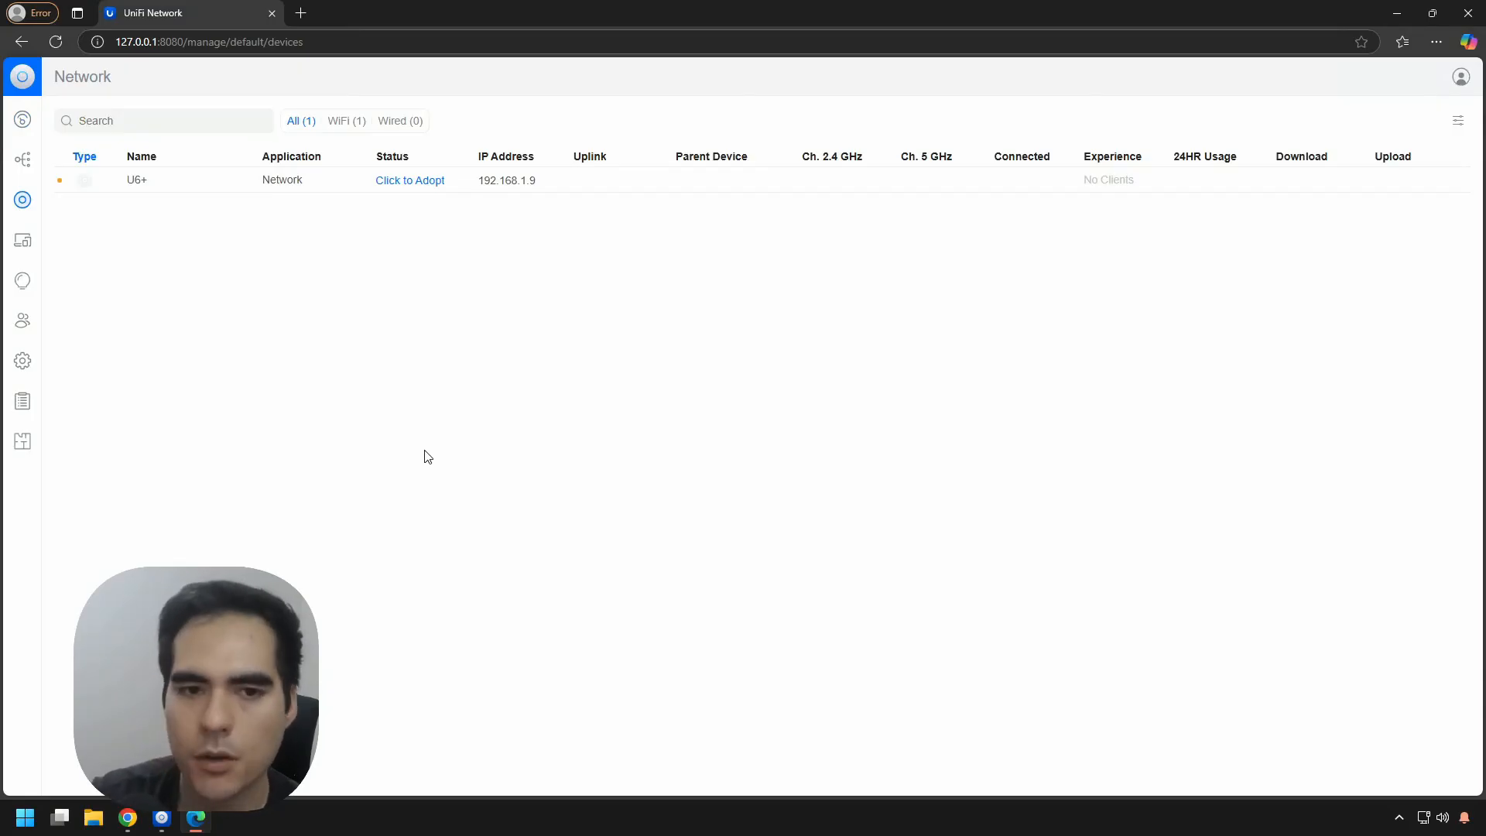
mouse_move(358, 363)
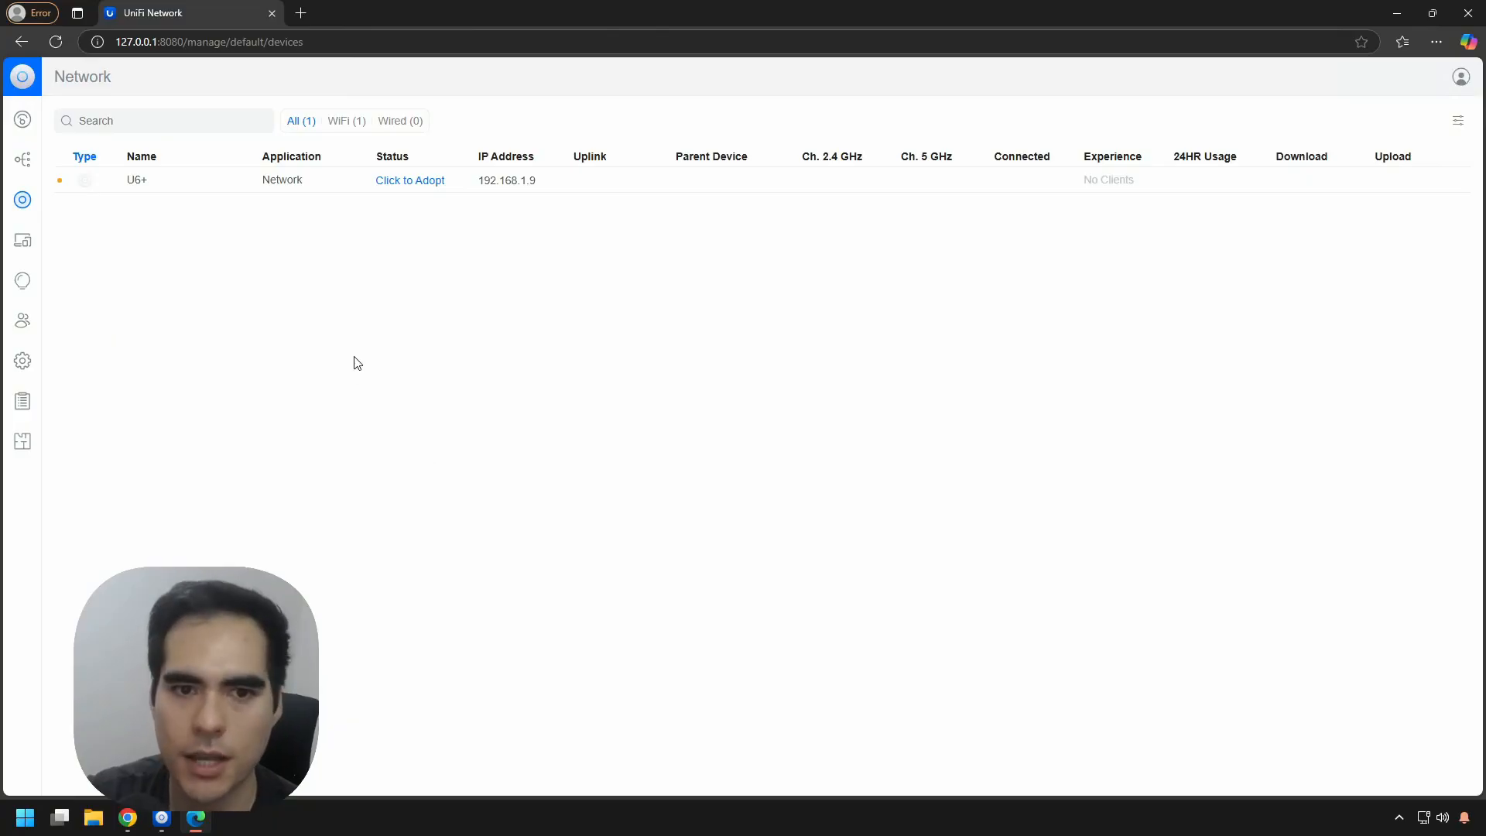
mouse_move(427, 202)
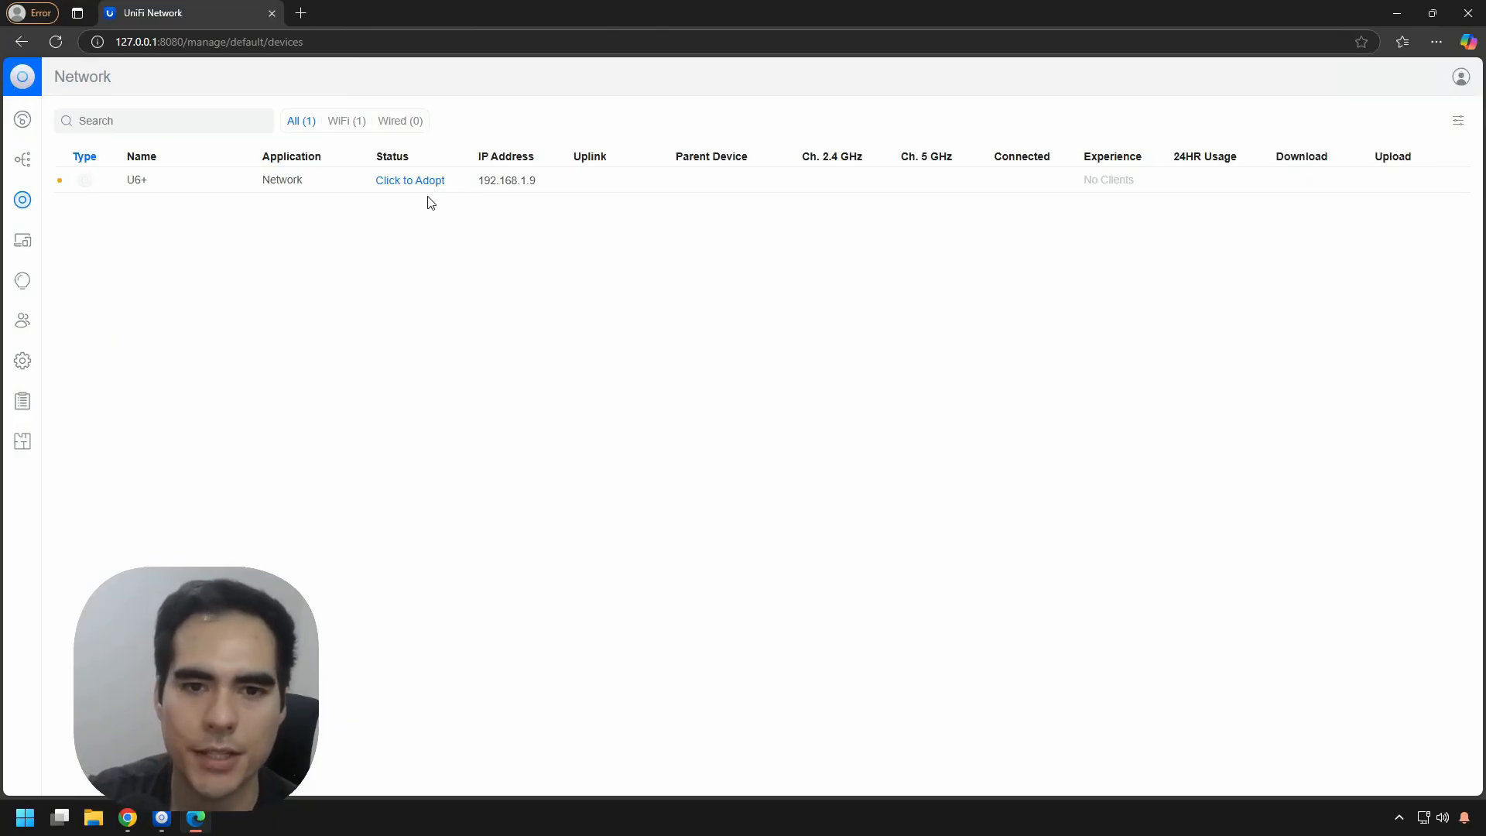
mouse_move(887, 516)
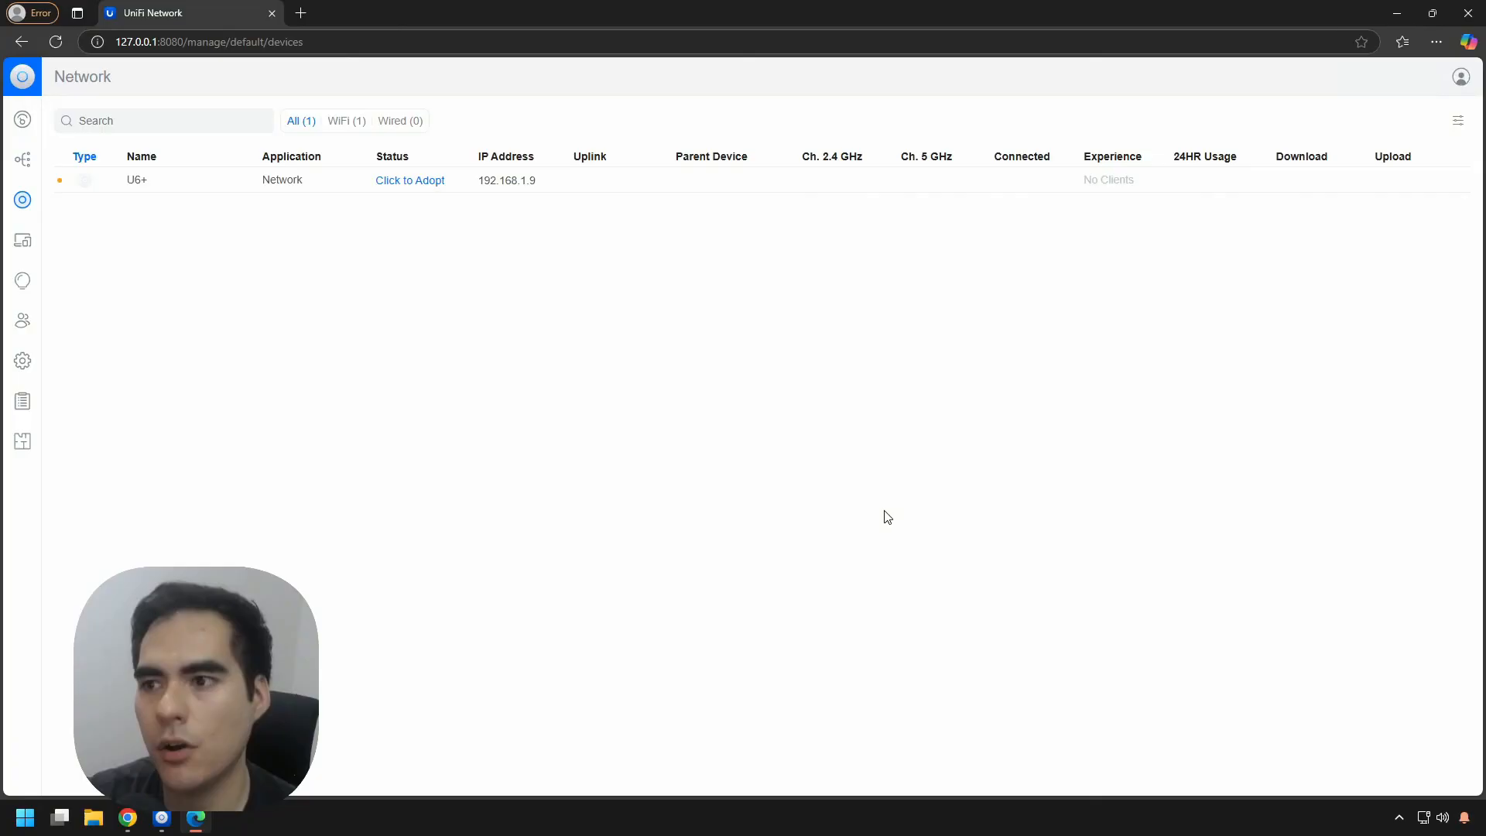
mouse_move(900, 614)
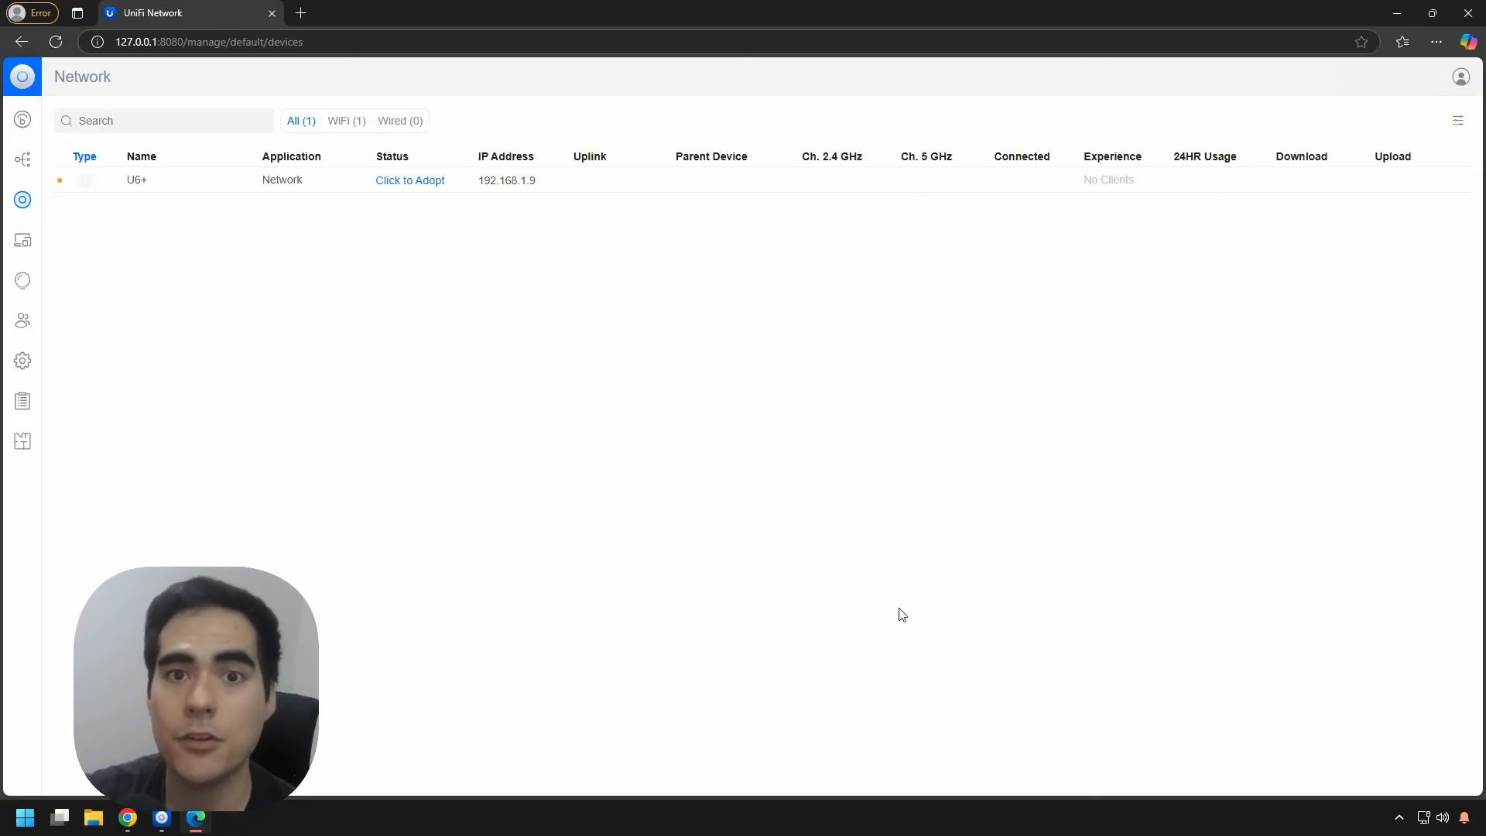
mouse_move(799, 532)
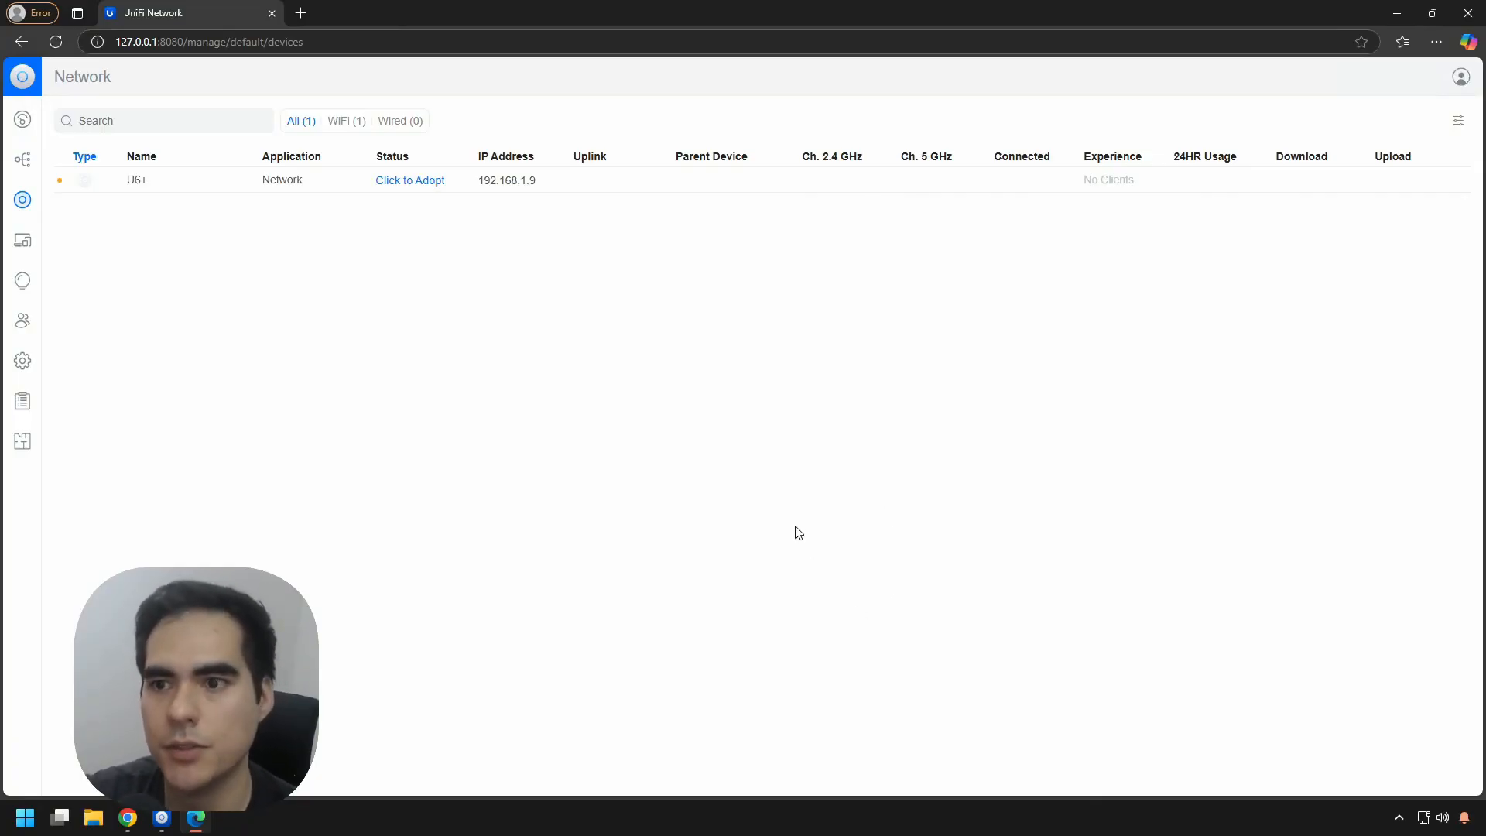
mouse_move(779, 533)
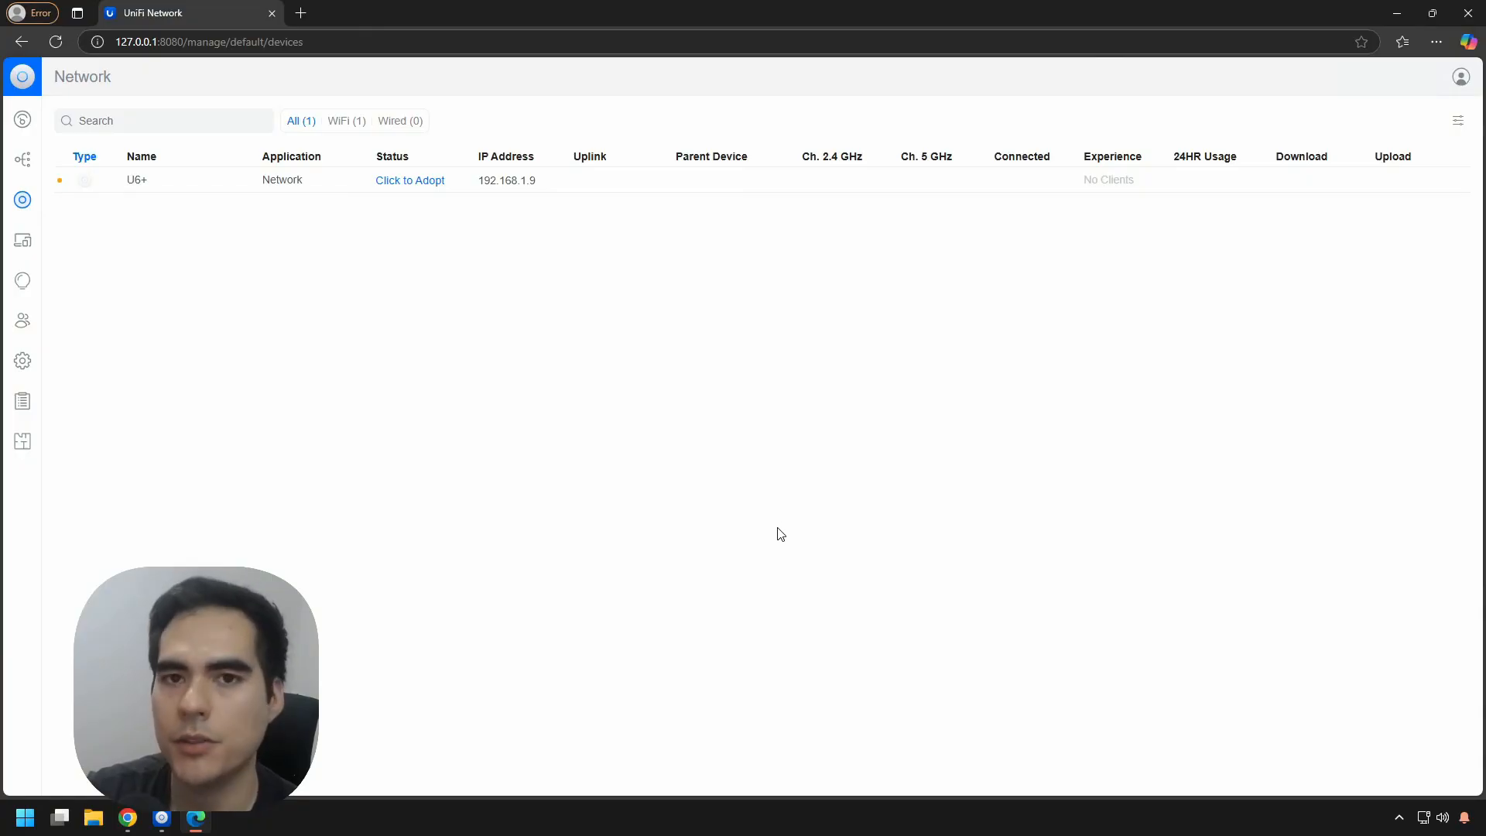
mouse_move(766, 544)
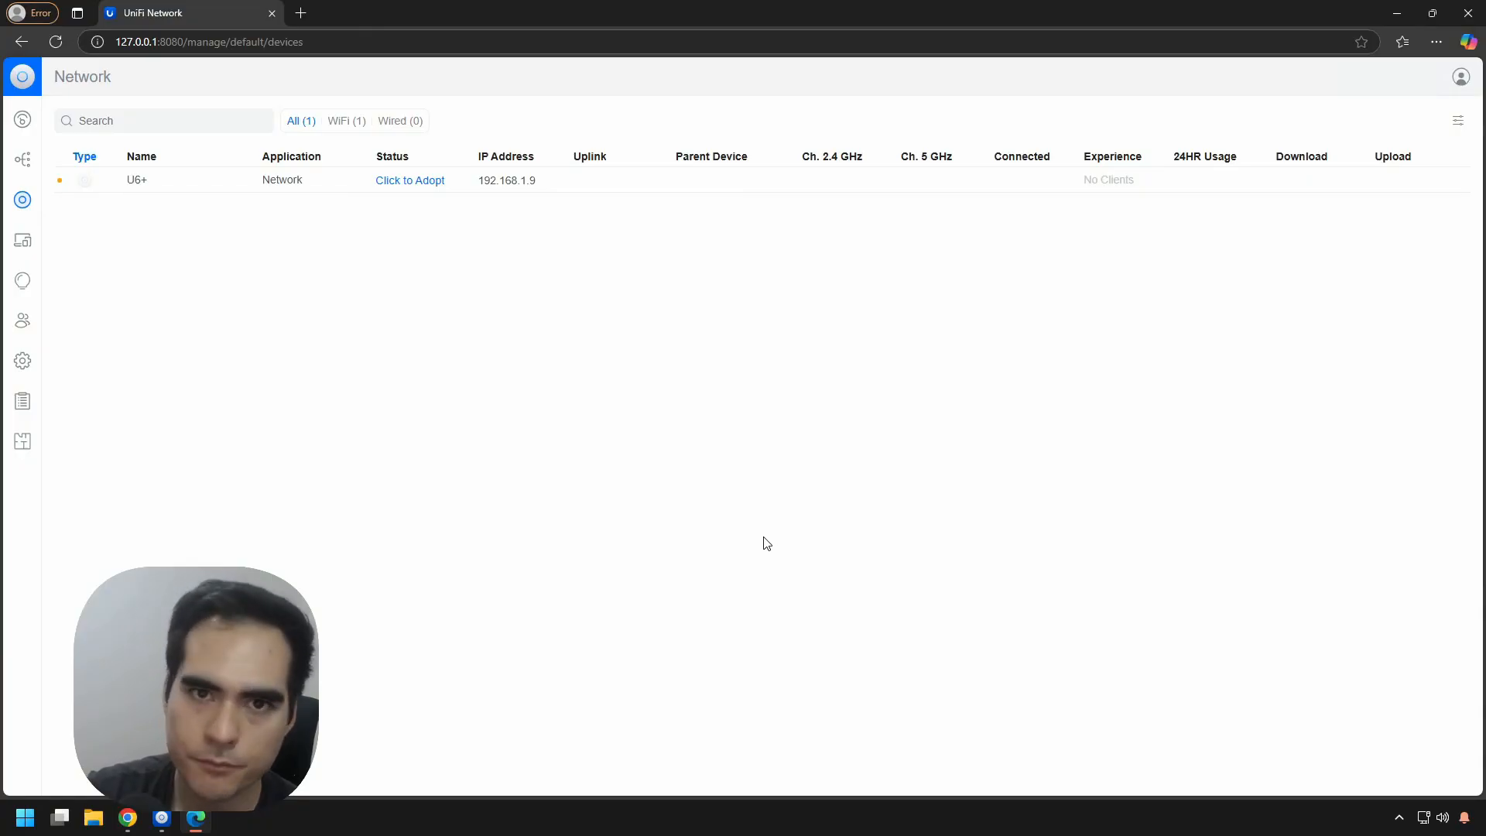
mouse_move(725, 630)
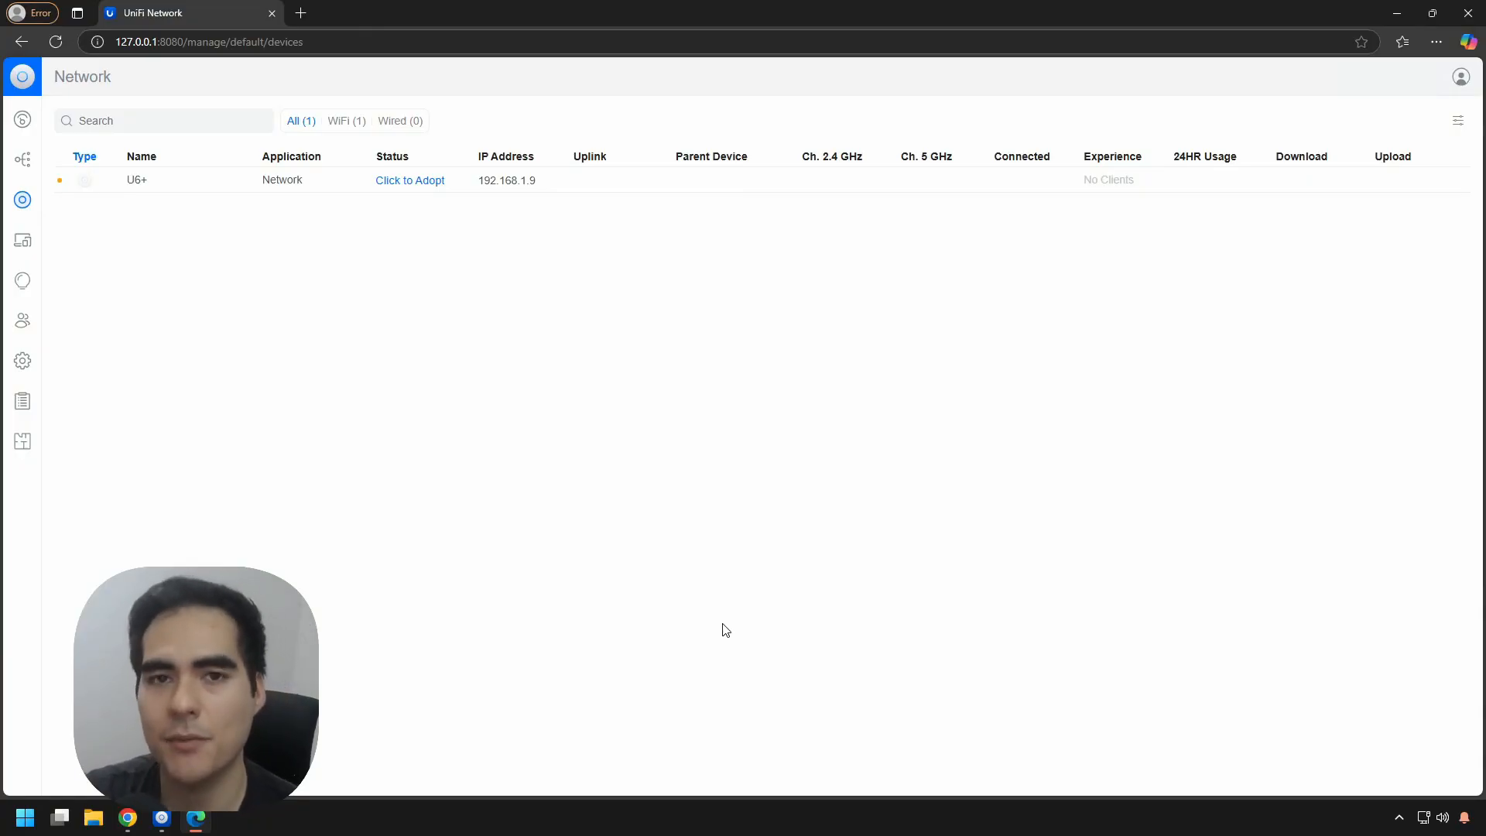